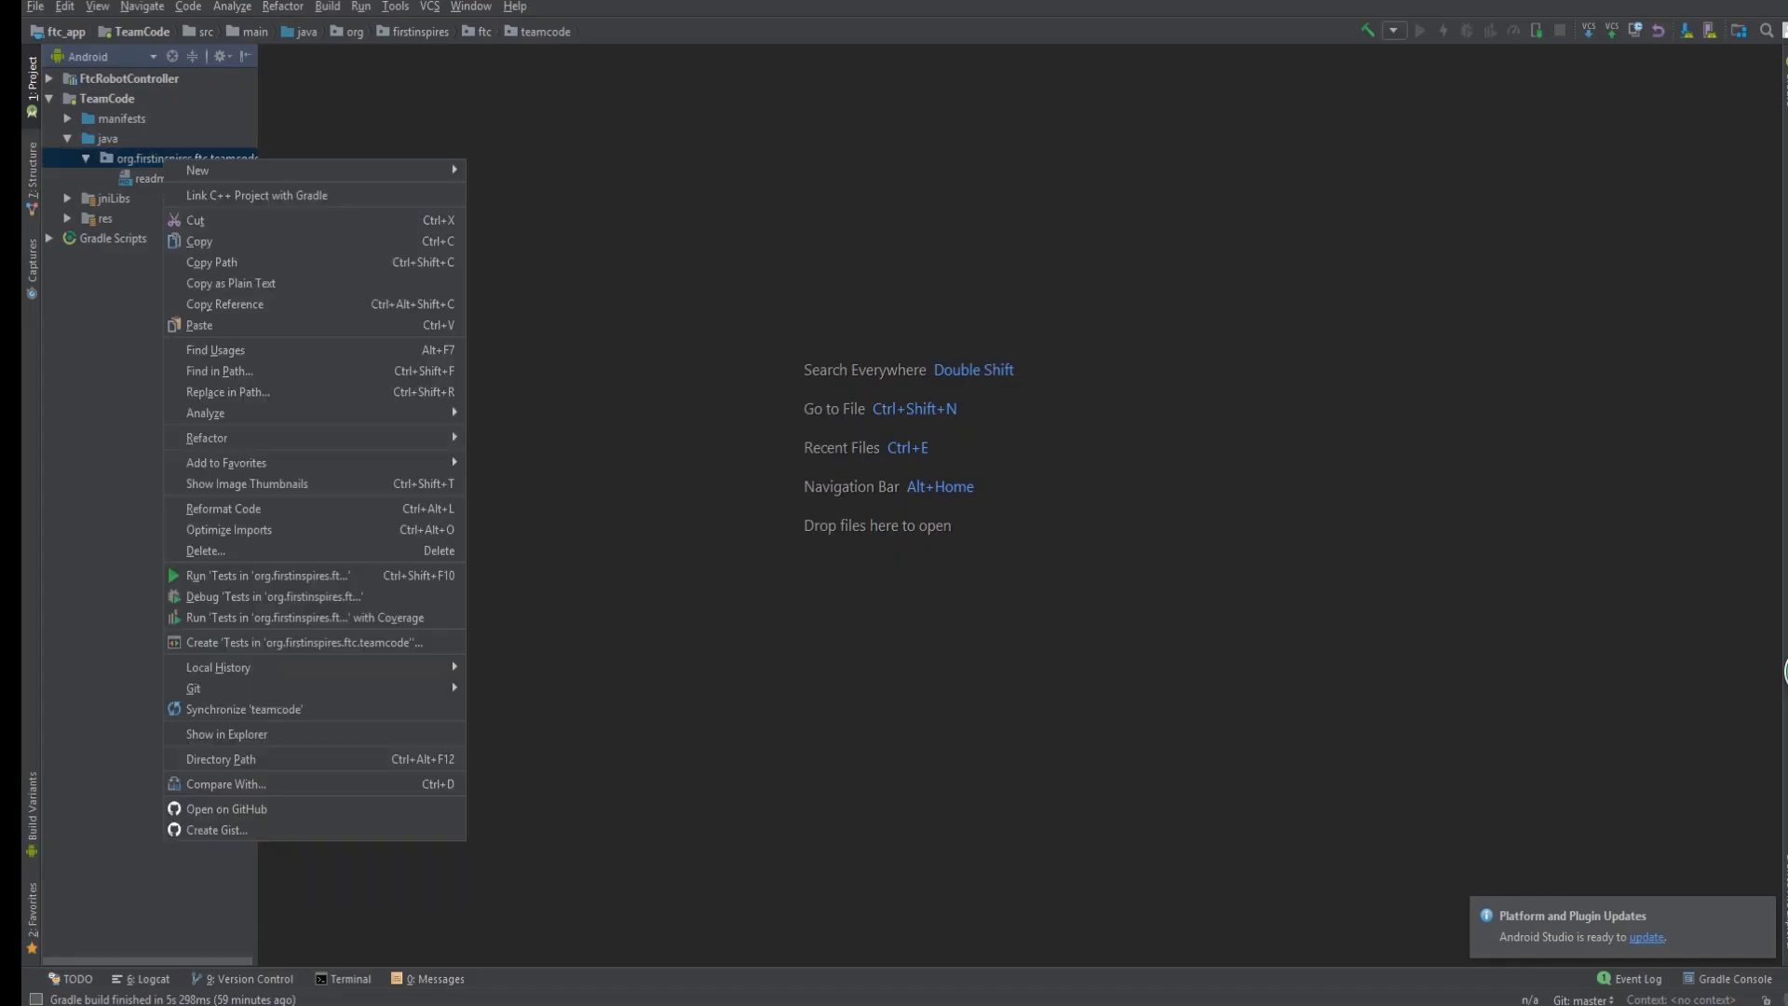
Add a new Java class named SingleJoyStickTeleOpDemo to the org.firstinspires.ftc.teamcode package.
{"action": "left_click", "coordinate": [197, 169]}
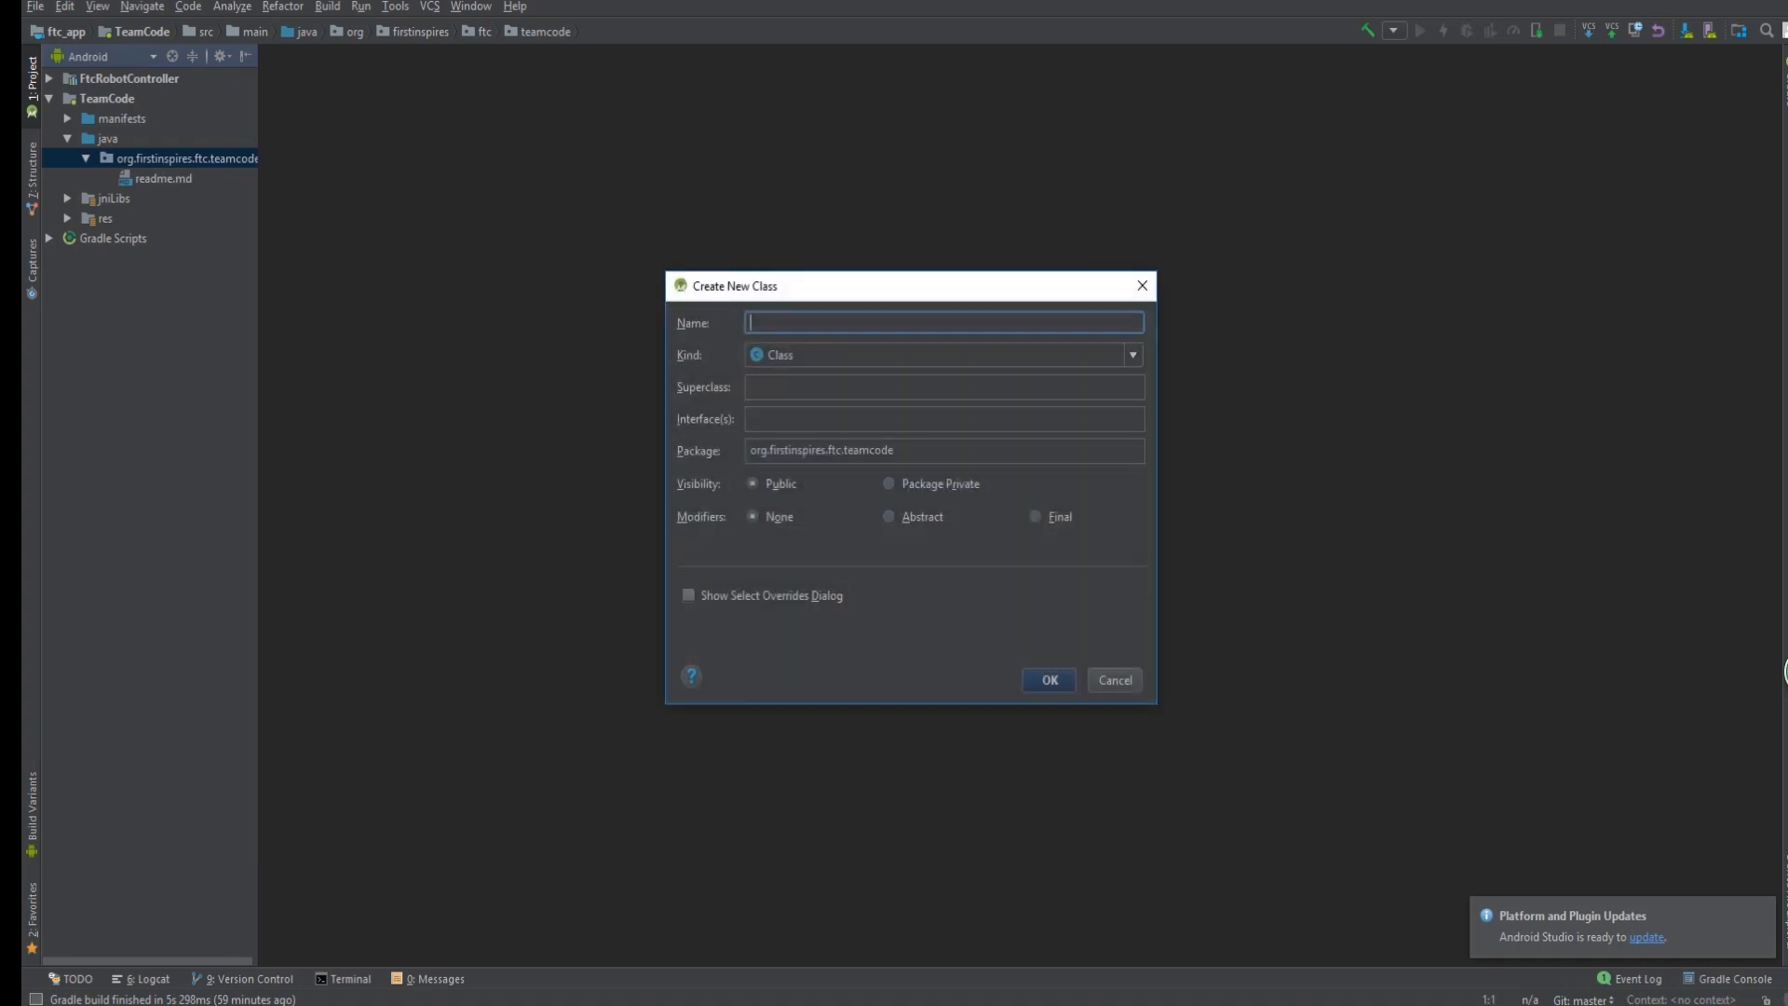
{"action": "type", "text": "SingleJoyStick"}
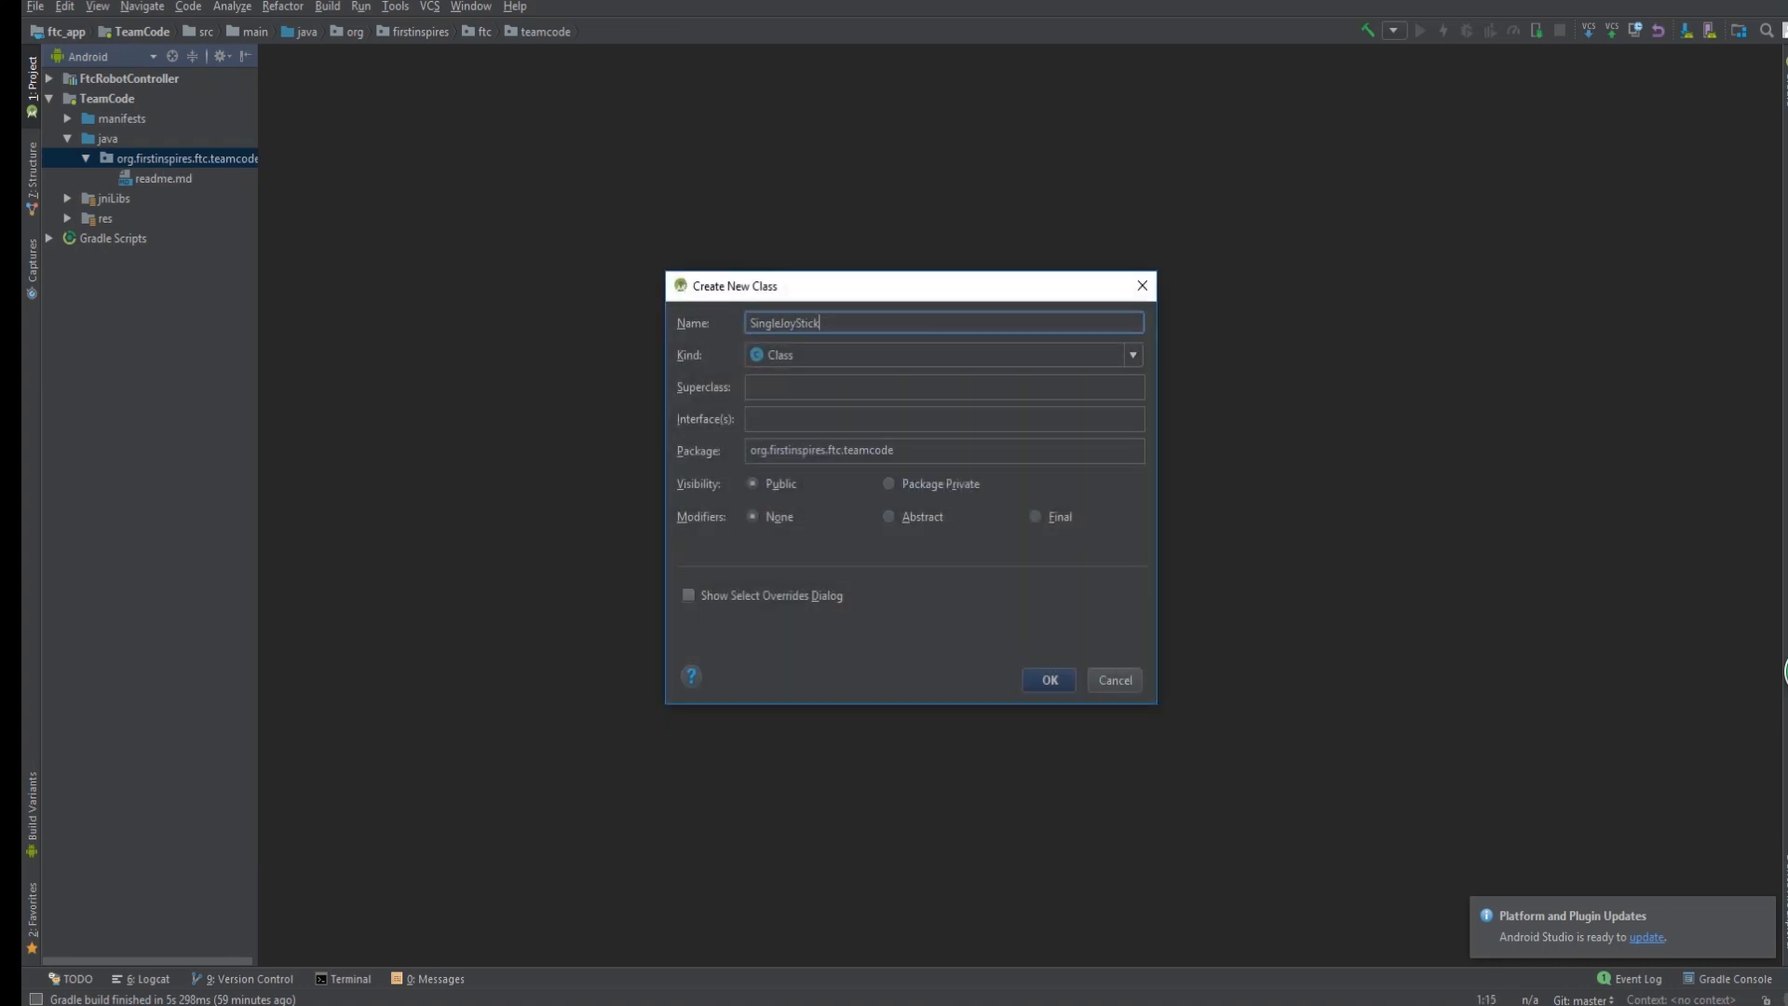
{"action": "type", "text": "TeleOpDemo"}
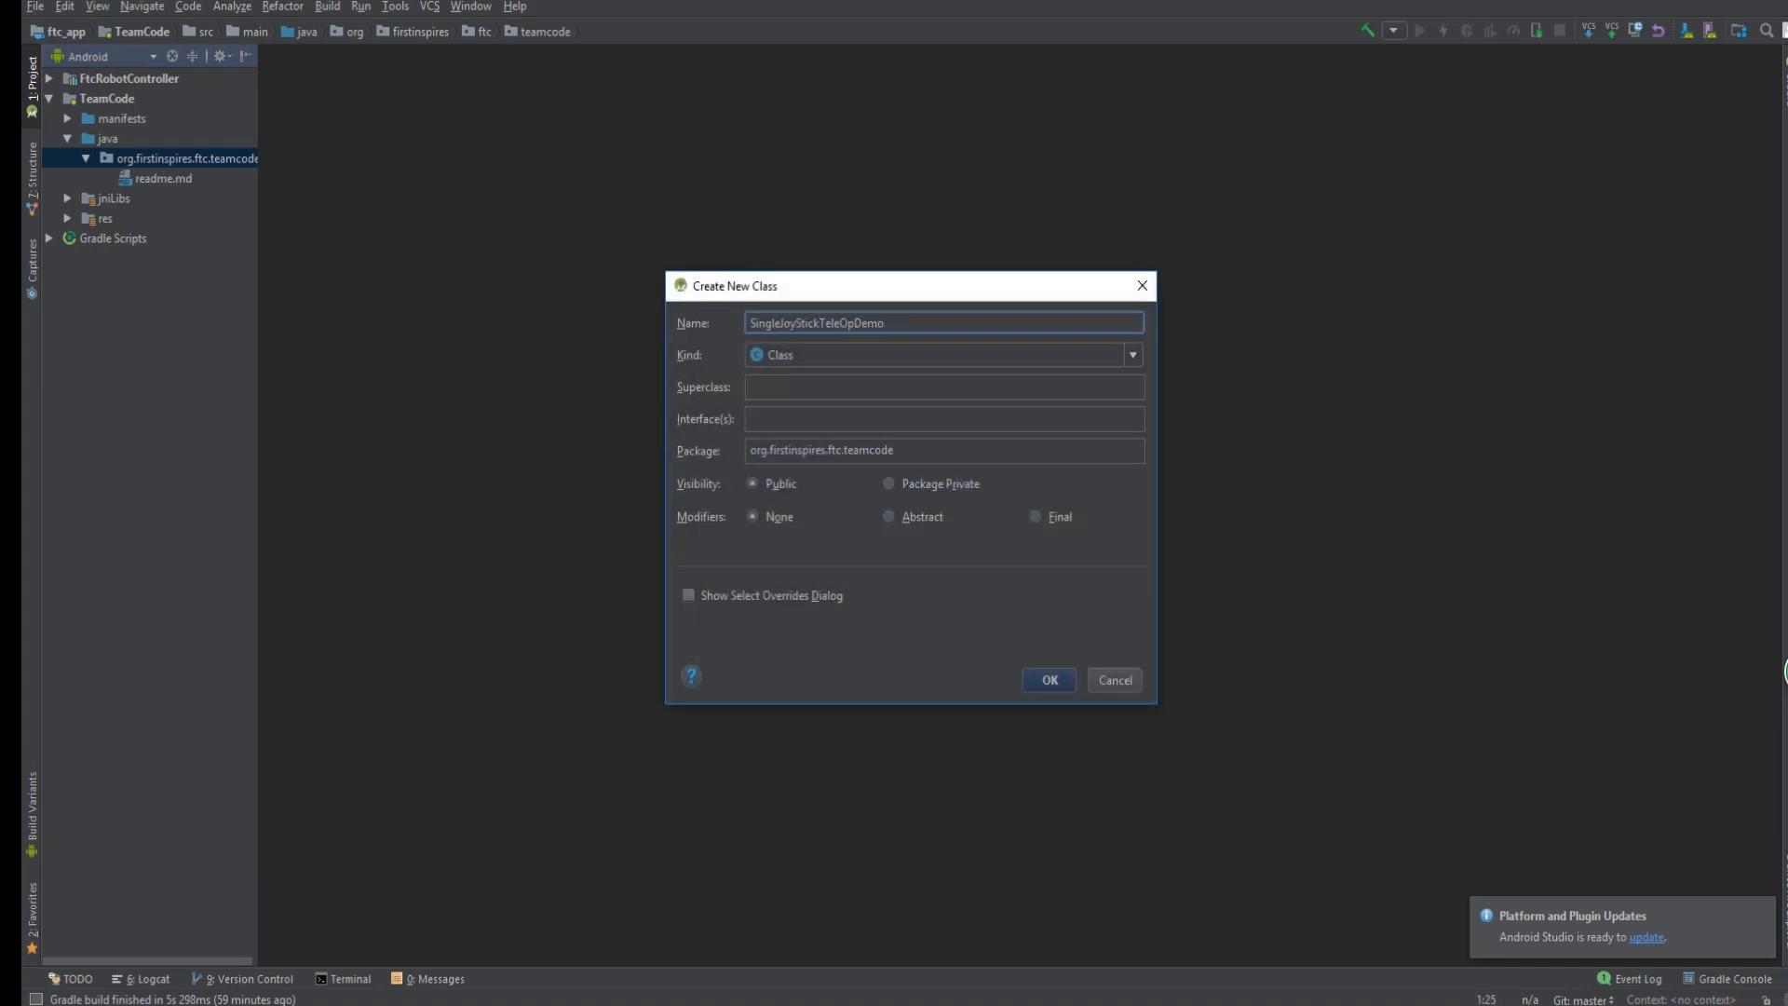
{"action": "left_click", "coordinate": [1046, 680]}
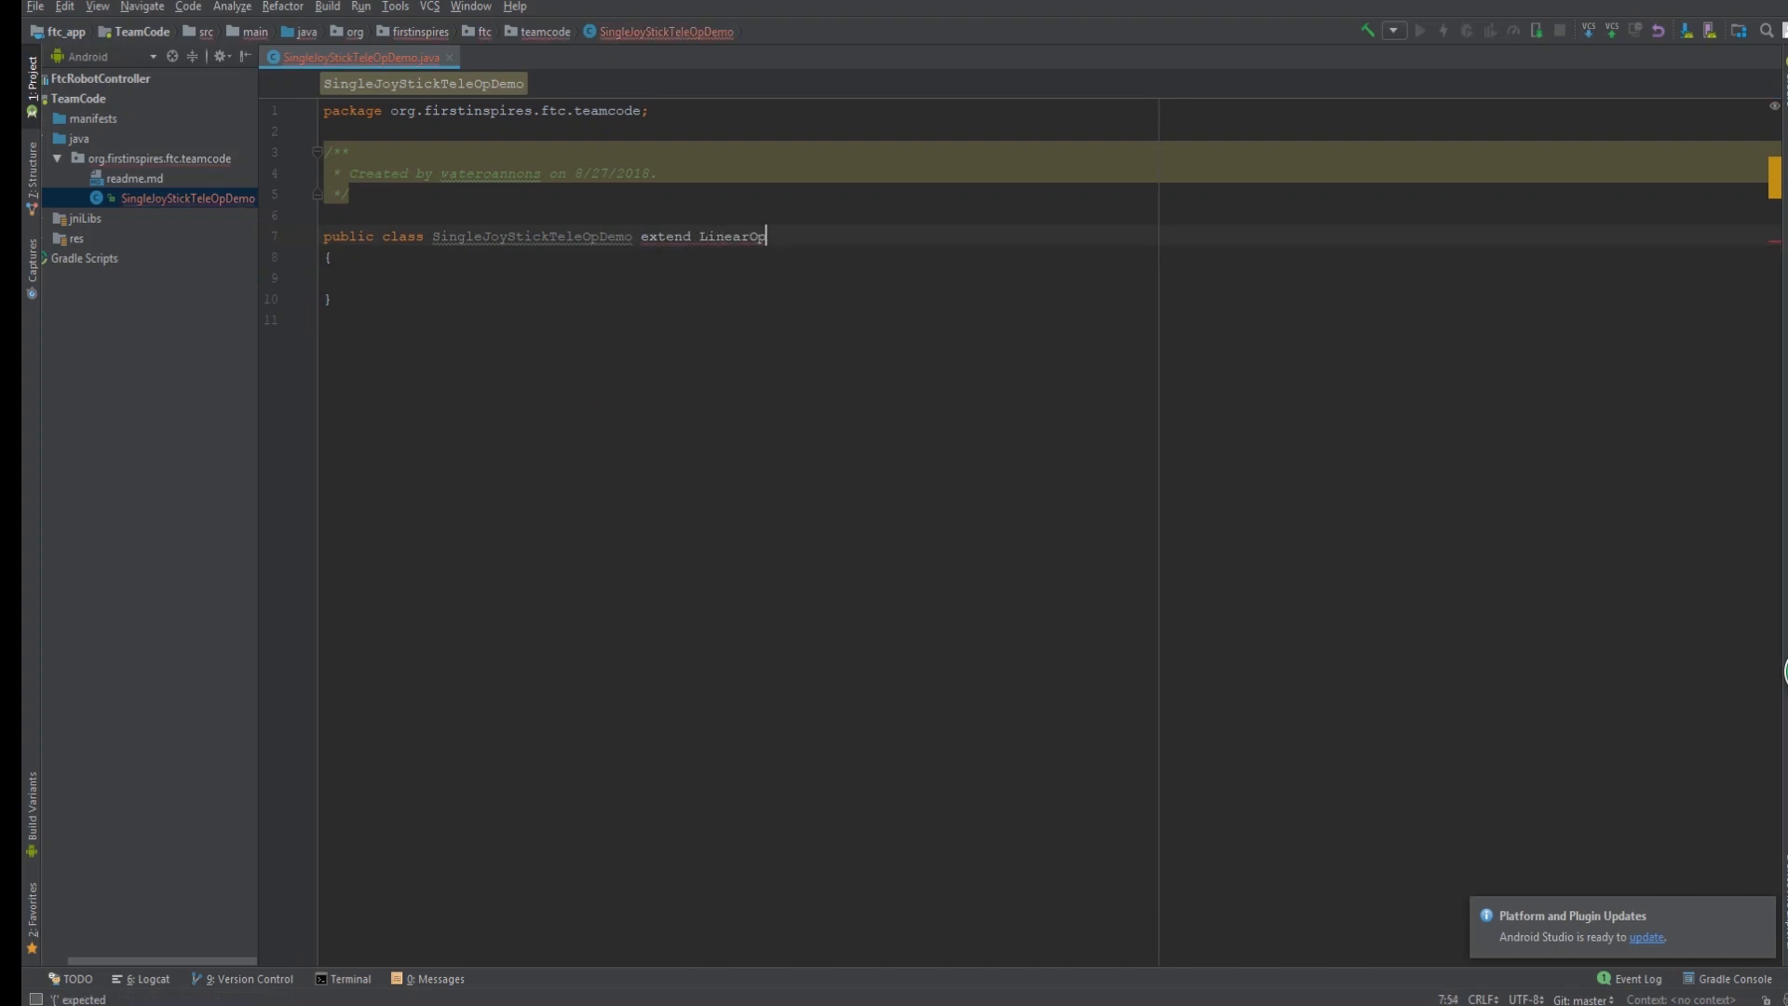
Extend LinearOpMode, add runOpMode with waitForStart and while(opModeIsActive()), and declare DcMotor fields.
{"action": "type", "text": "Mode"}
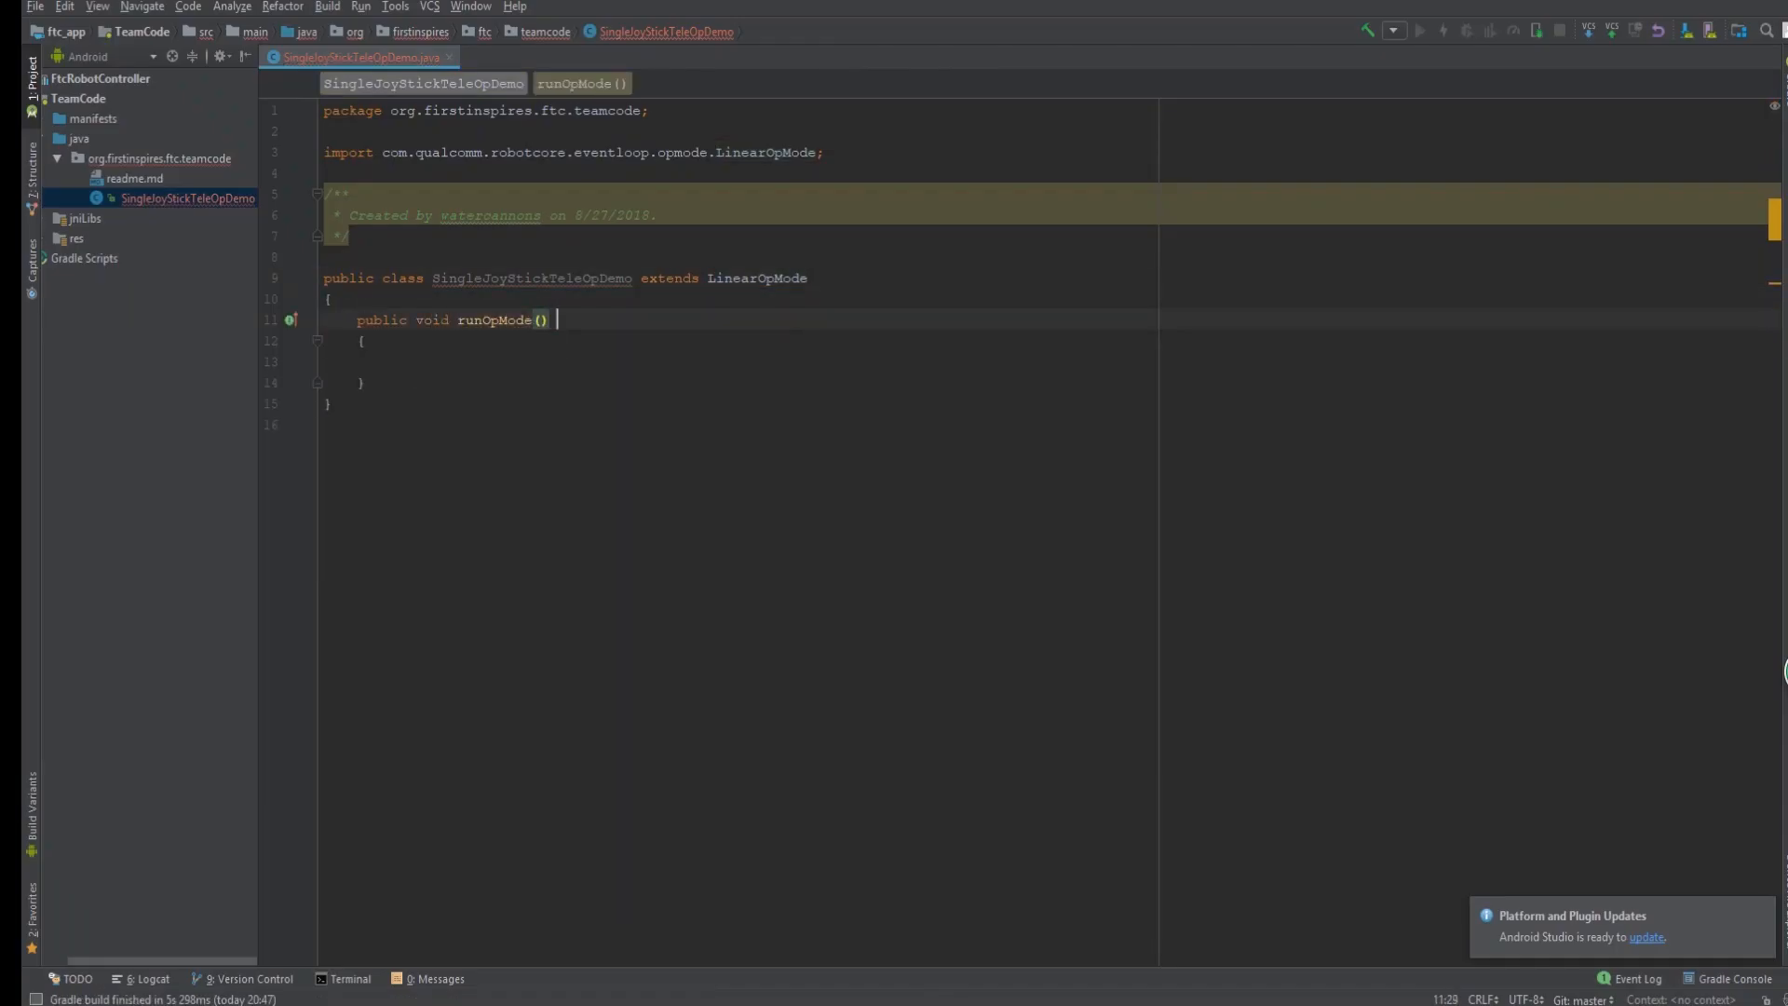
{"action": "type", "text": "while(opModeIsActive("}
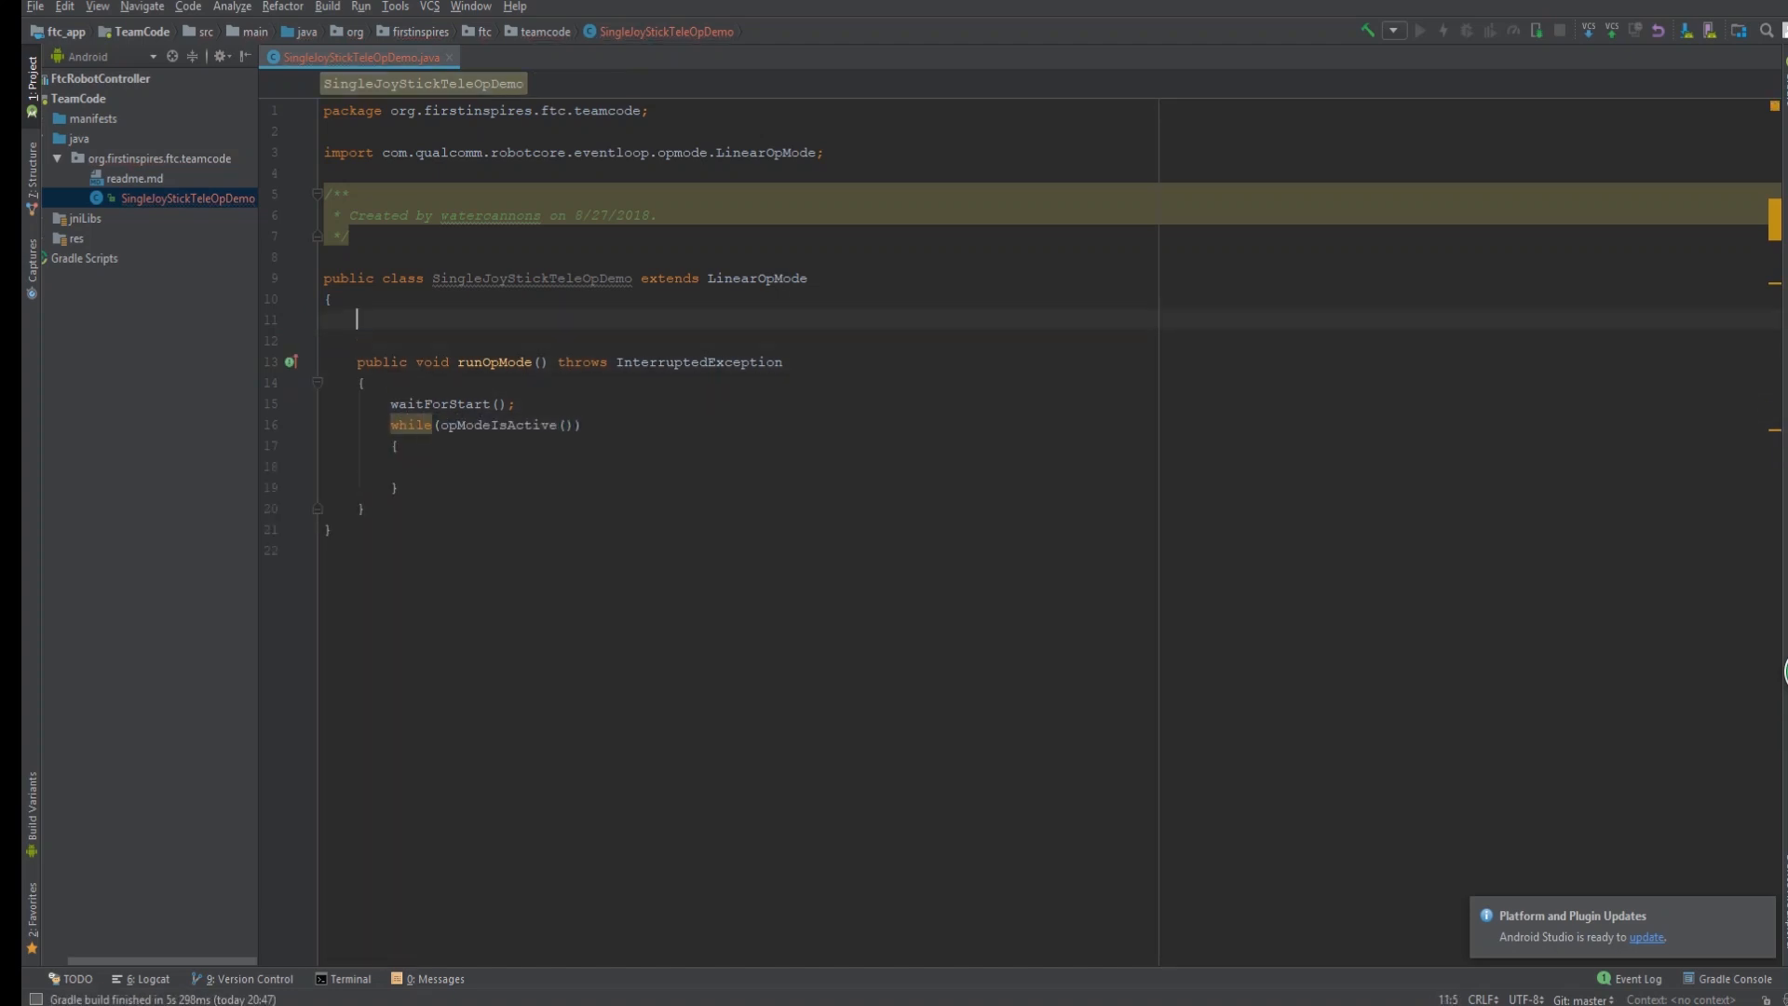
{"action": "type", "text": "DcMotor left;"}
{"action": "type", "text": "left = hardwareMap."}
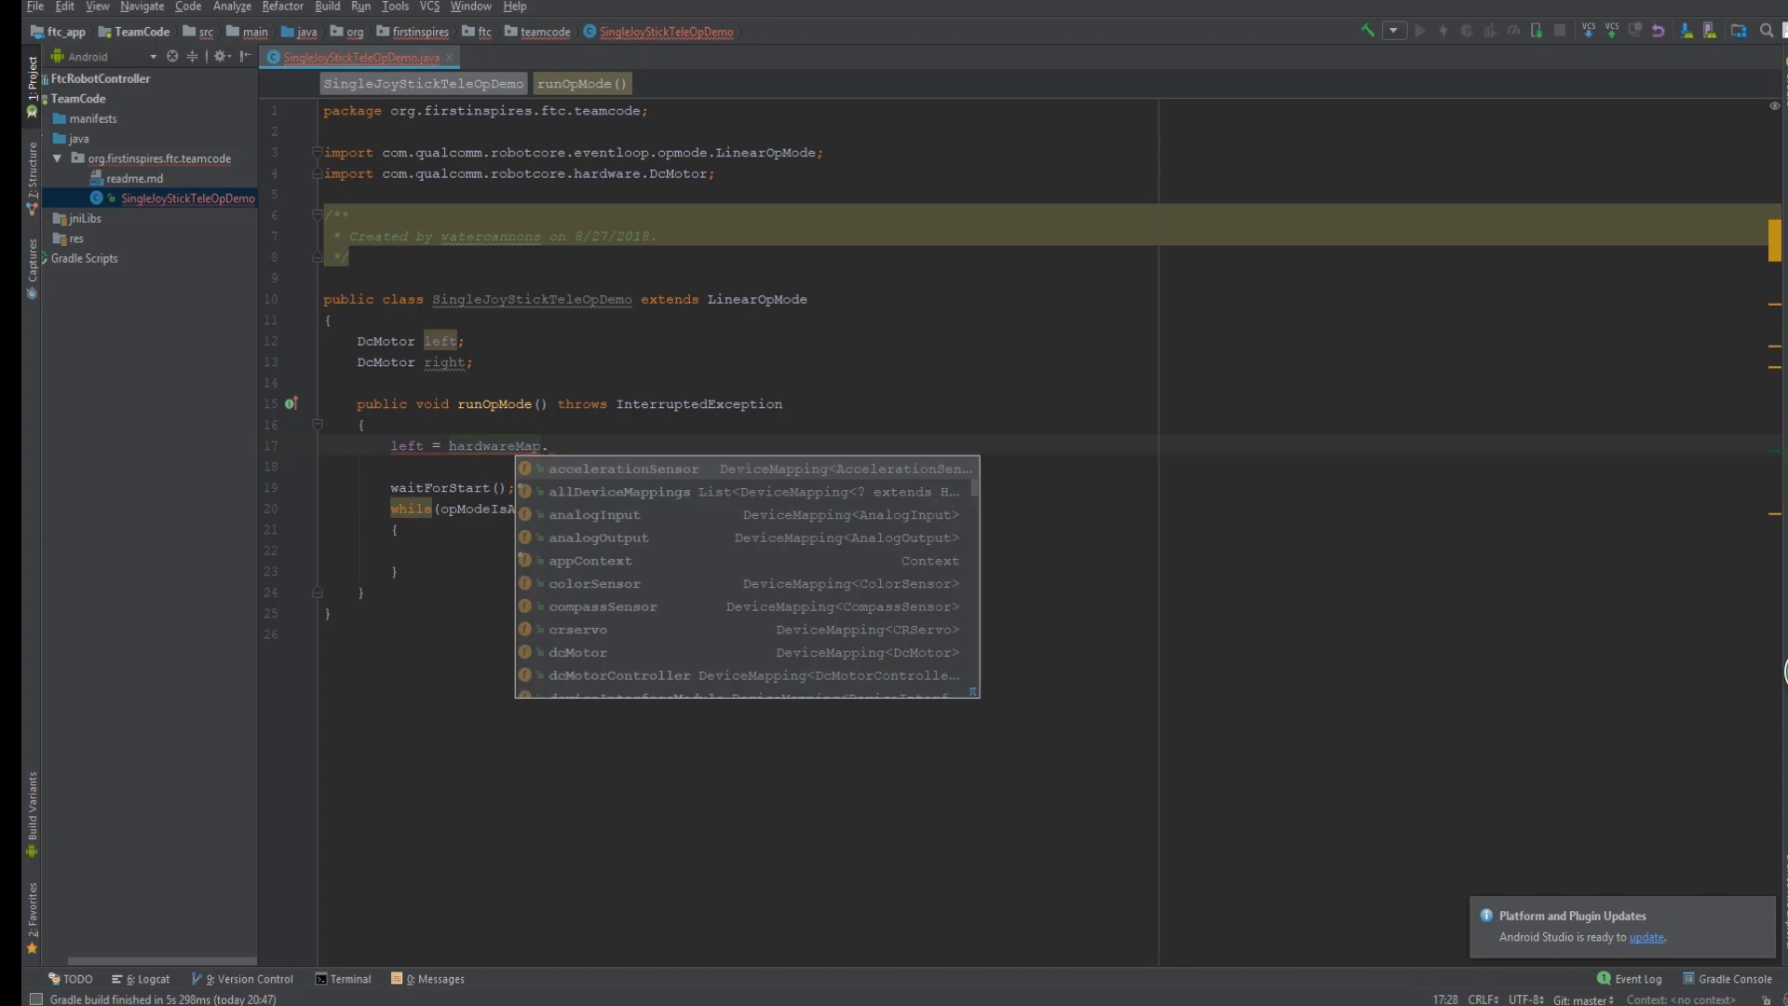
Assign left = hardwareMap.dcMotor.get("left") and open a blank line below the motor fields.
{"action": "type", "text": "dcMotor.get(\"left\");"}
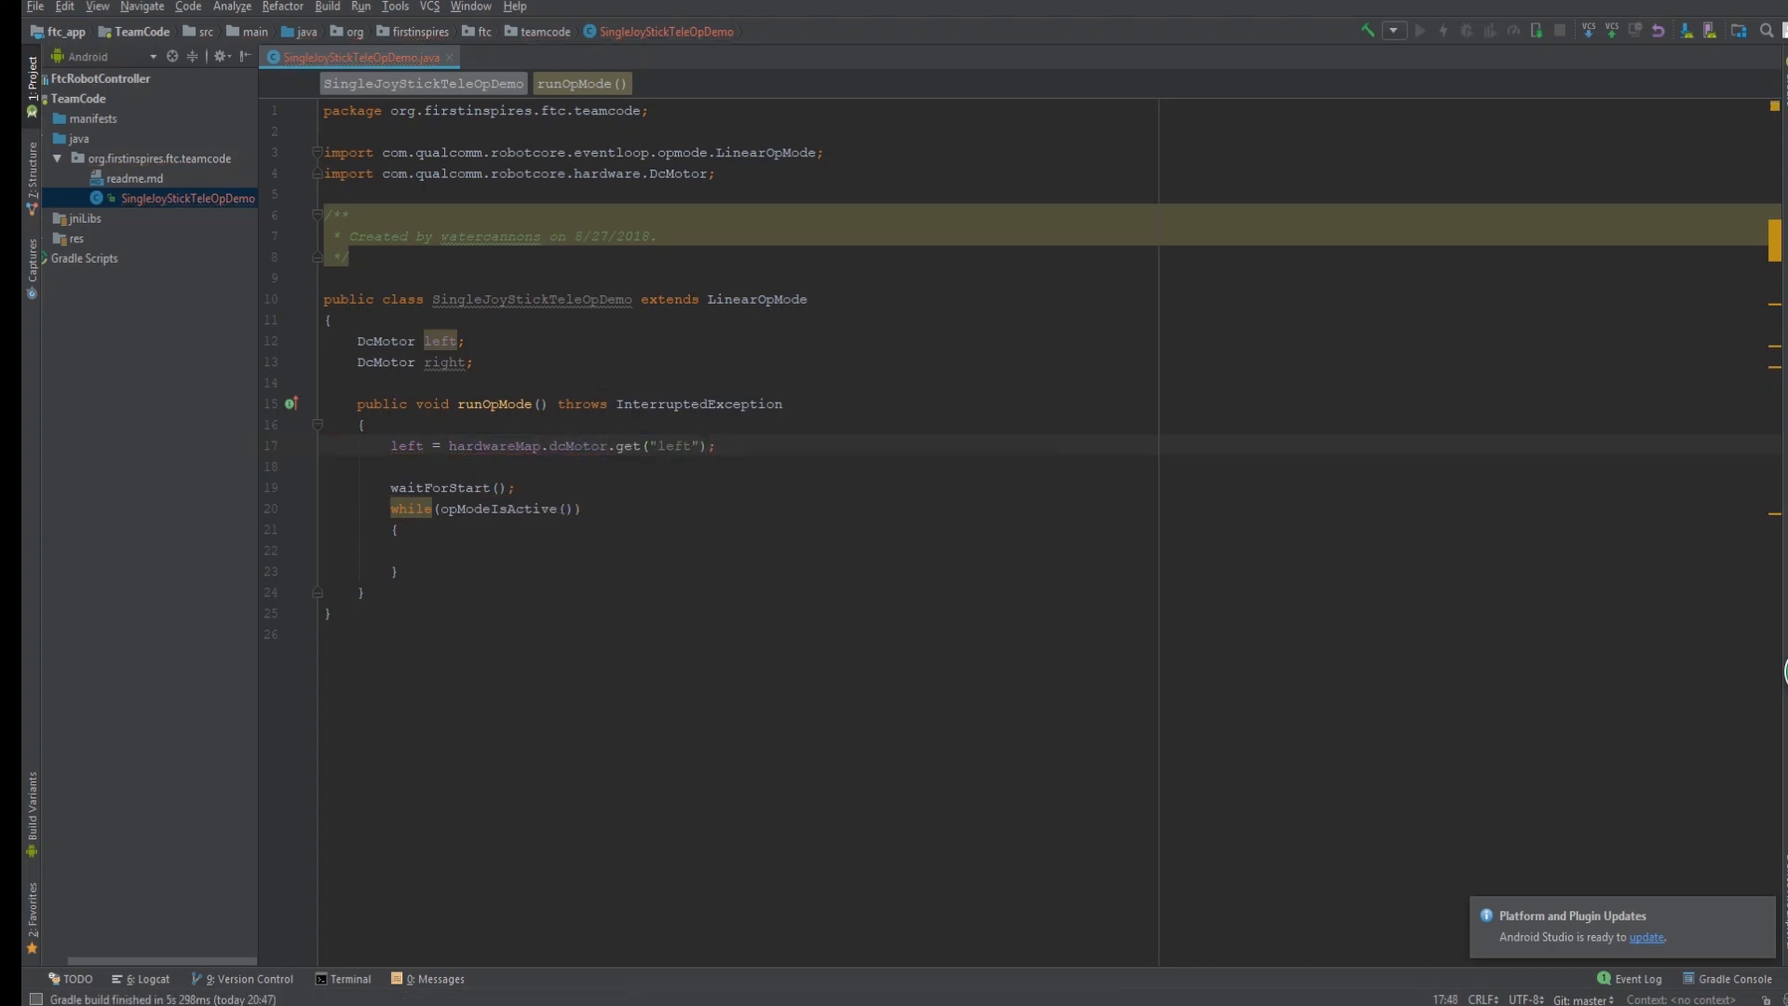
{"action": "left_click", "coordinate": [425, 551]}
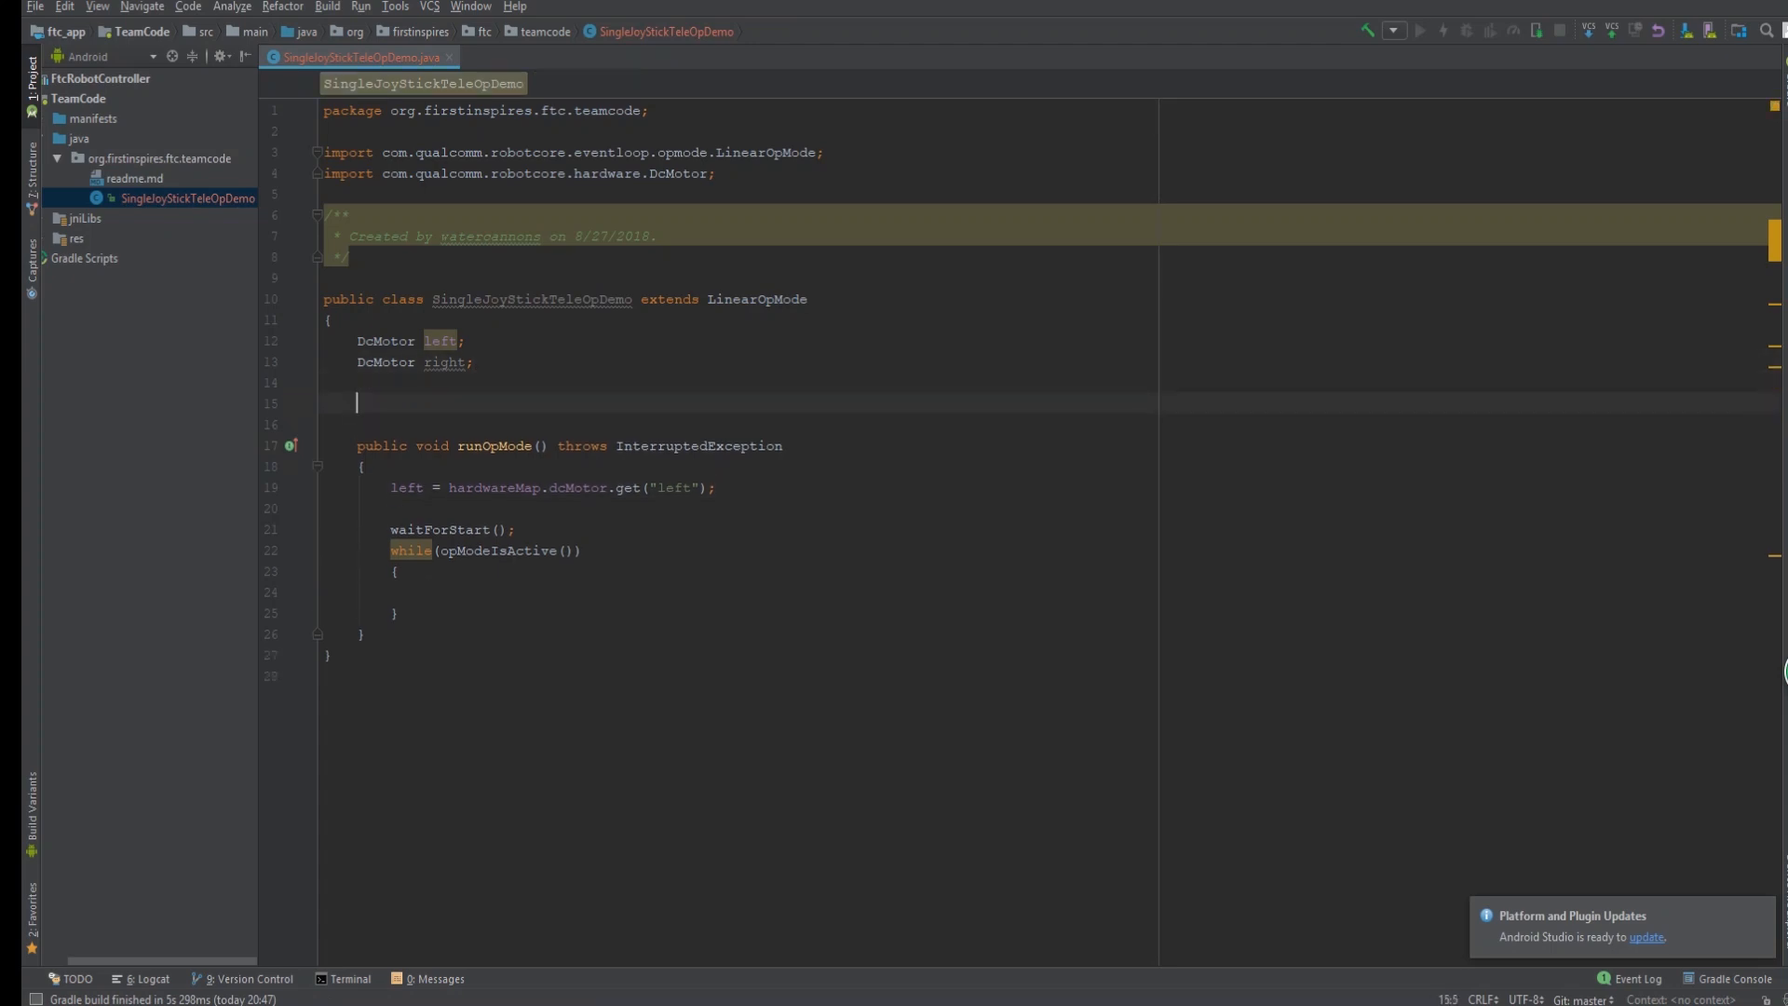
Declare double axisY, axisX, and leftVal, and read gamepad1 right_stick_y and right_stick_x.
{"action": "type", "text": "double axisX;"}
{"action": "left_click", "coordinate": [774, 592]}
{"action": "type", "text": "axisY ="}
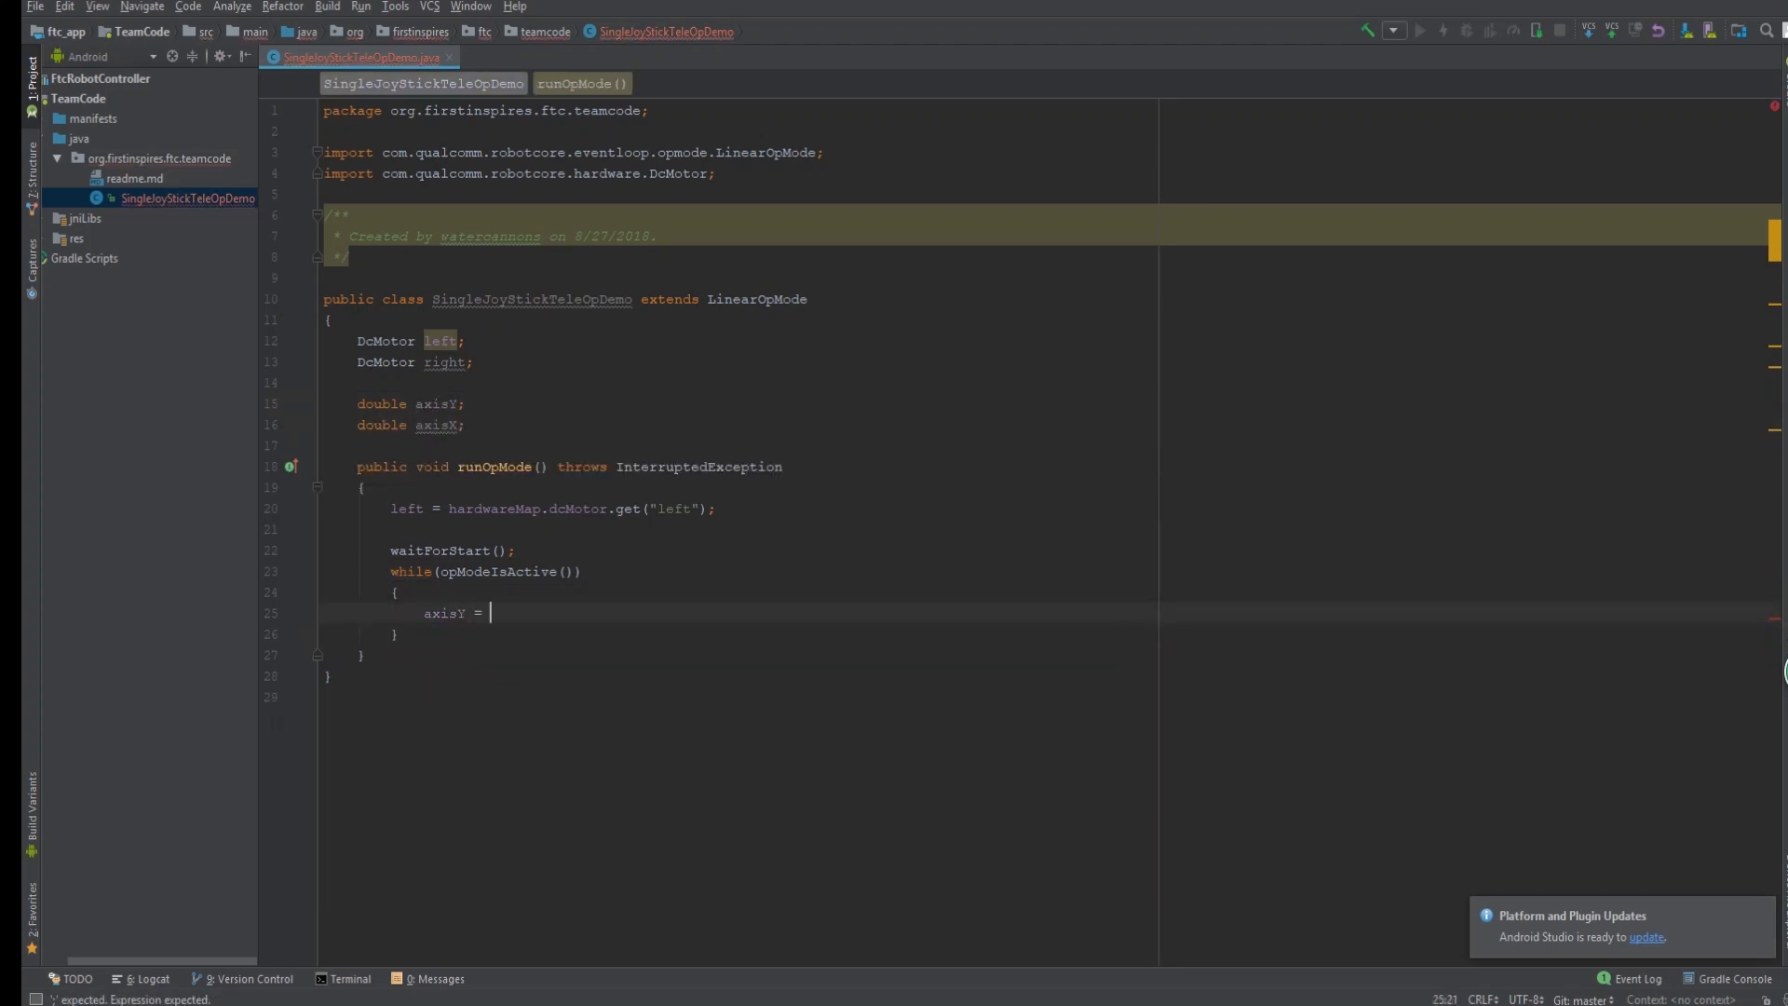
{"action": "type", "text": "gamepad1.right_stick_y"}
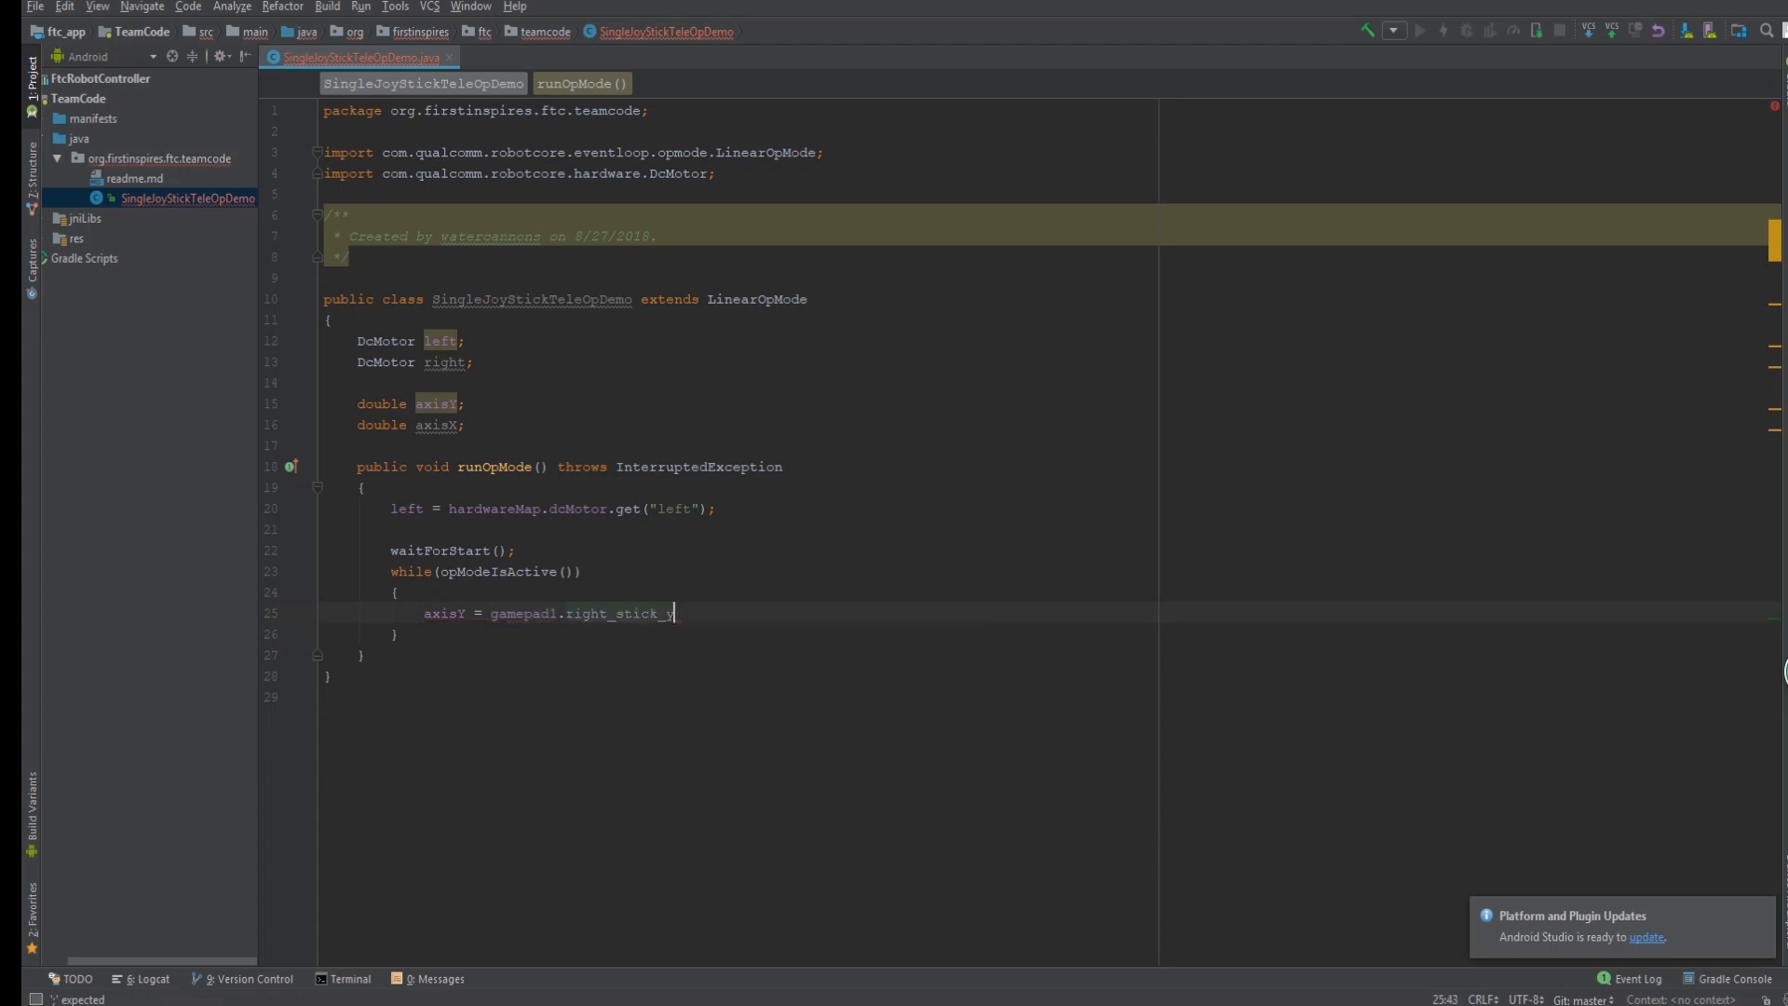
{"action": "type", "text": "axisX = gamepad1.right_stick_x;"}
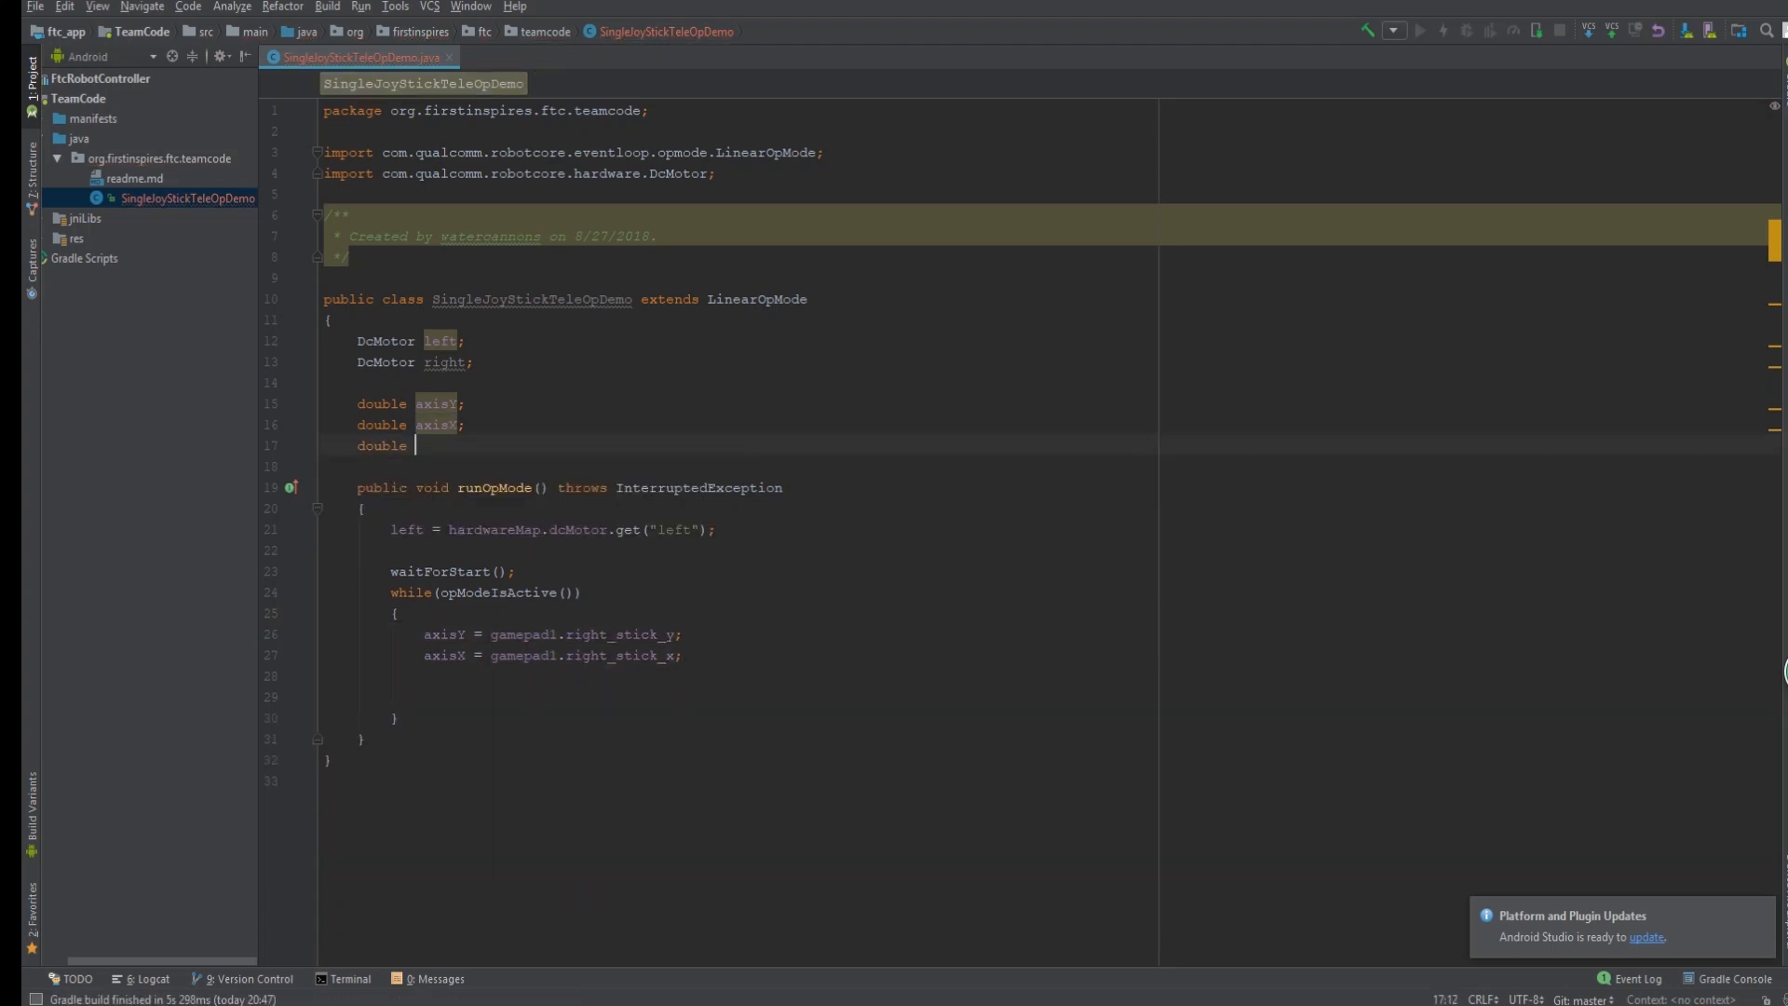
{"action": "type", "text": "leftVal;"}
{"action": "type", "text": "double"}
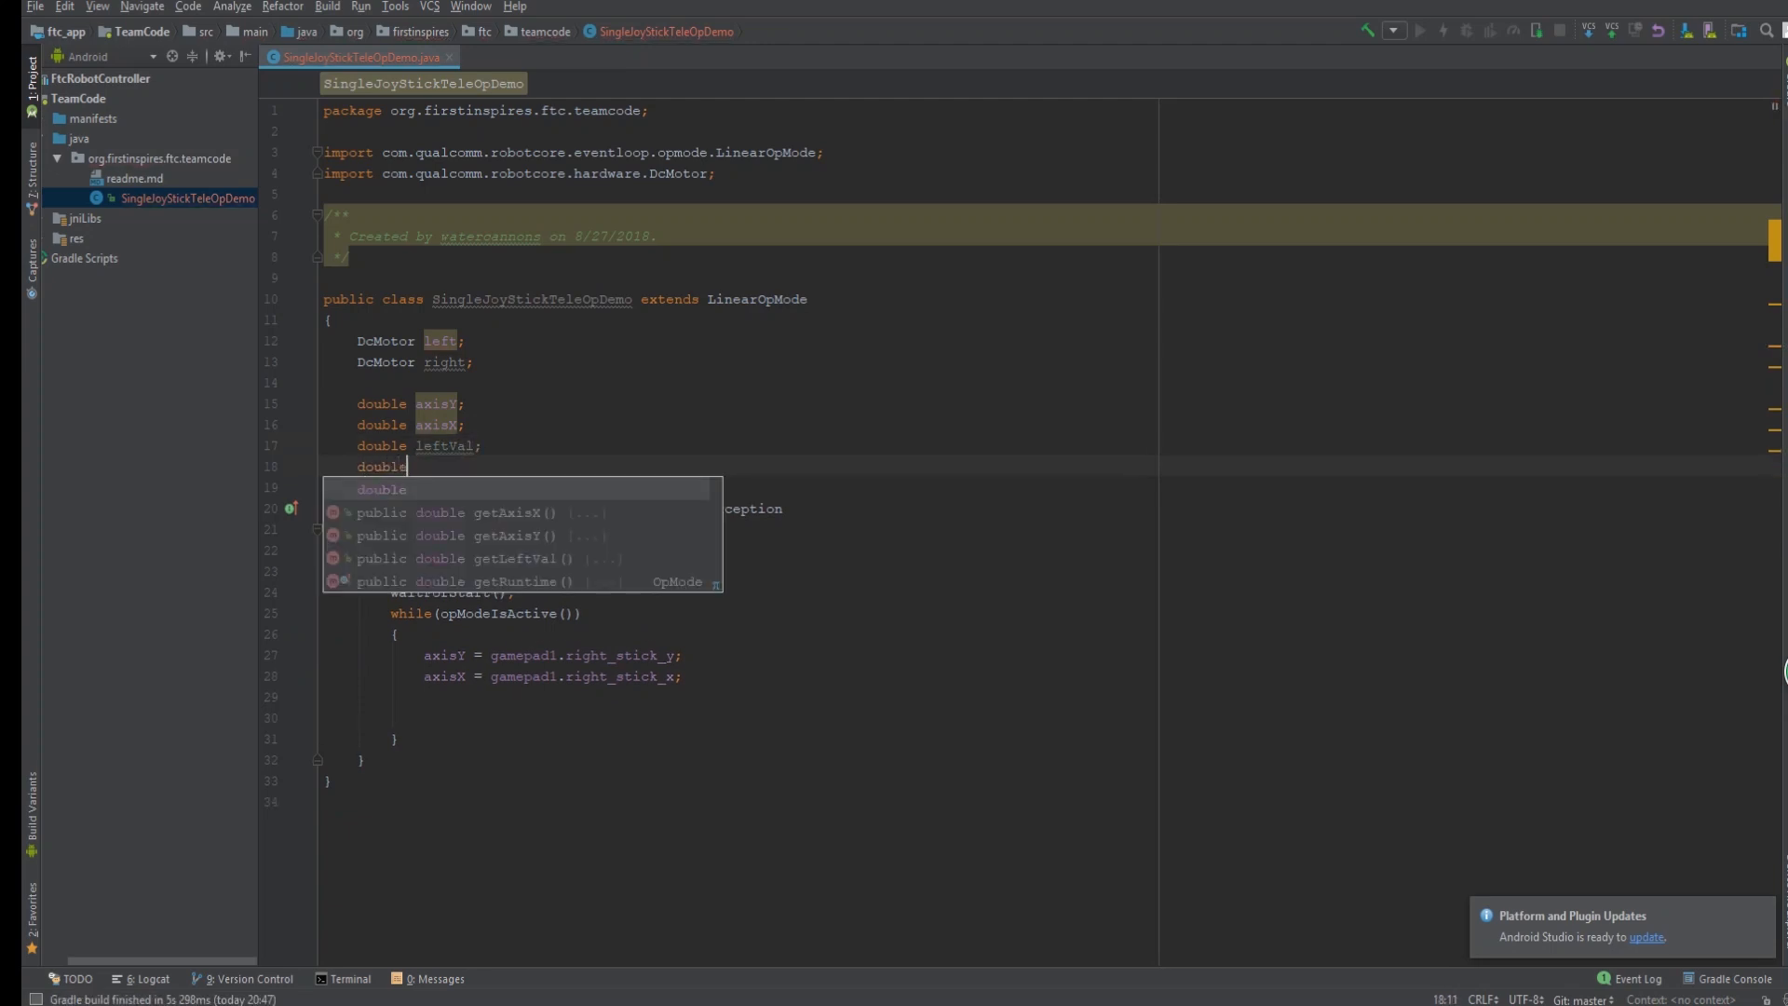
Declare the rightVal field and compute leftVal = axisY - axisX in the loop.
{"action": "type", "text": "rightVal;"}
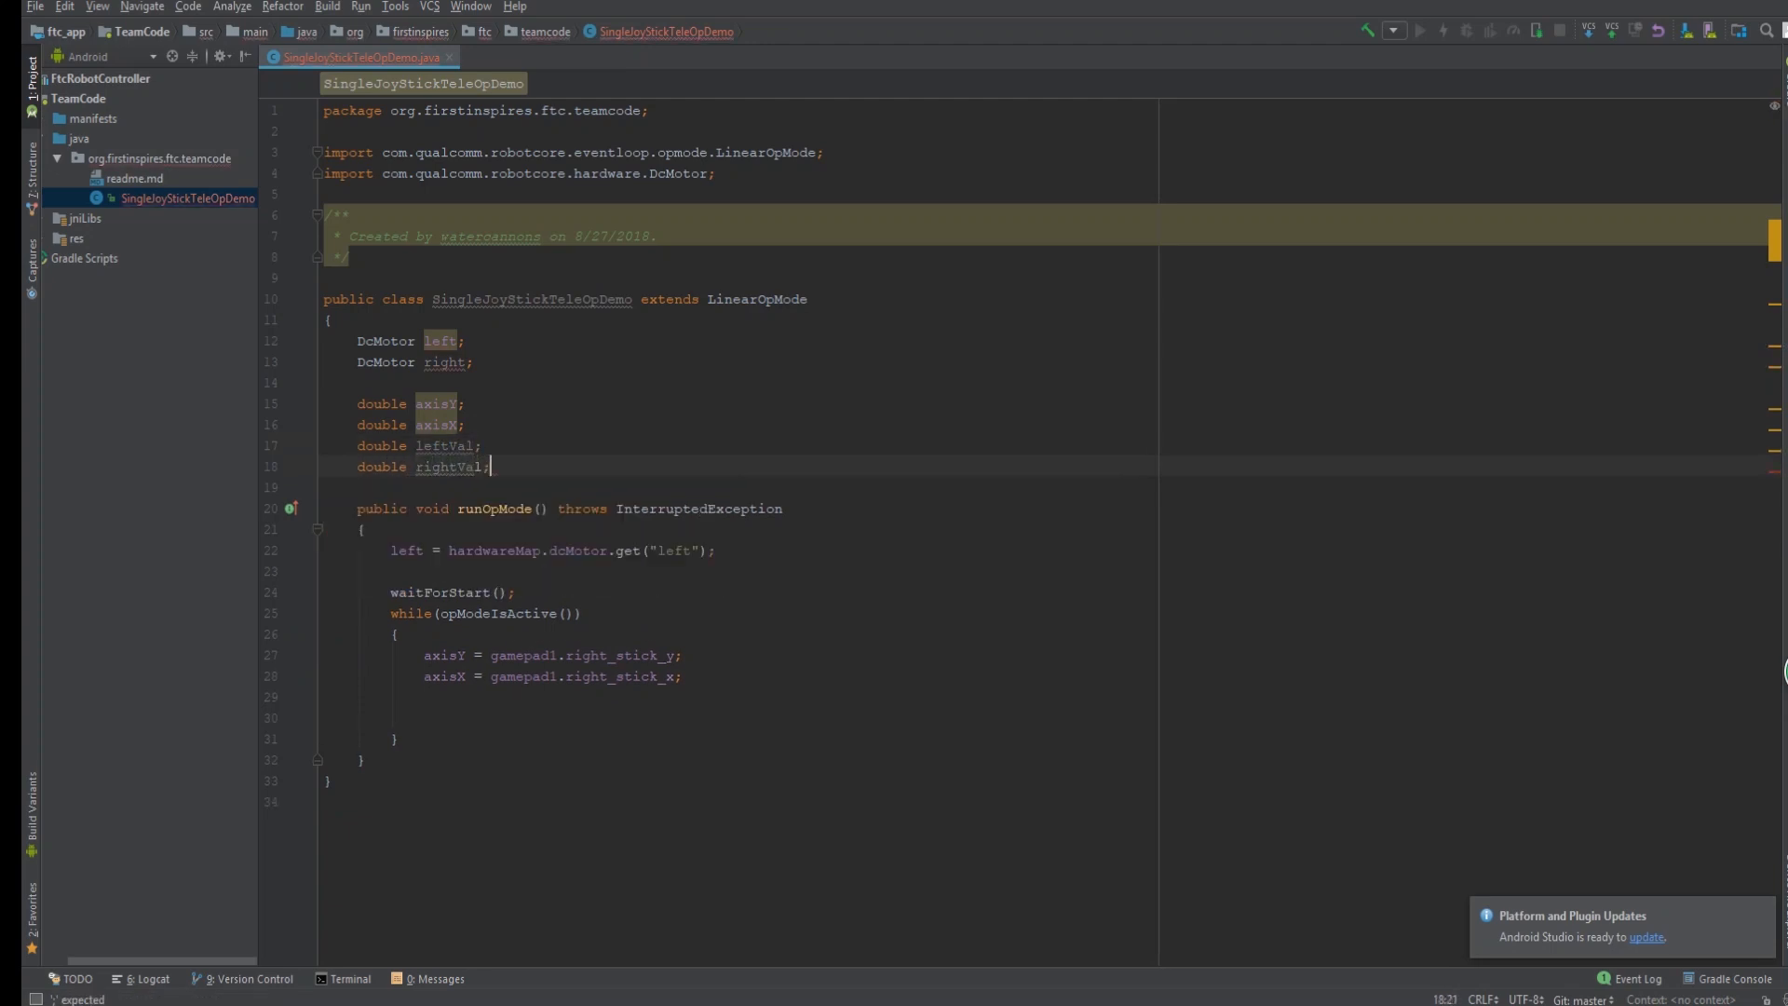
{"action": "type", "text": "leftVal ="}
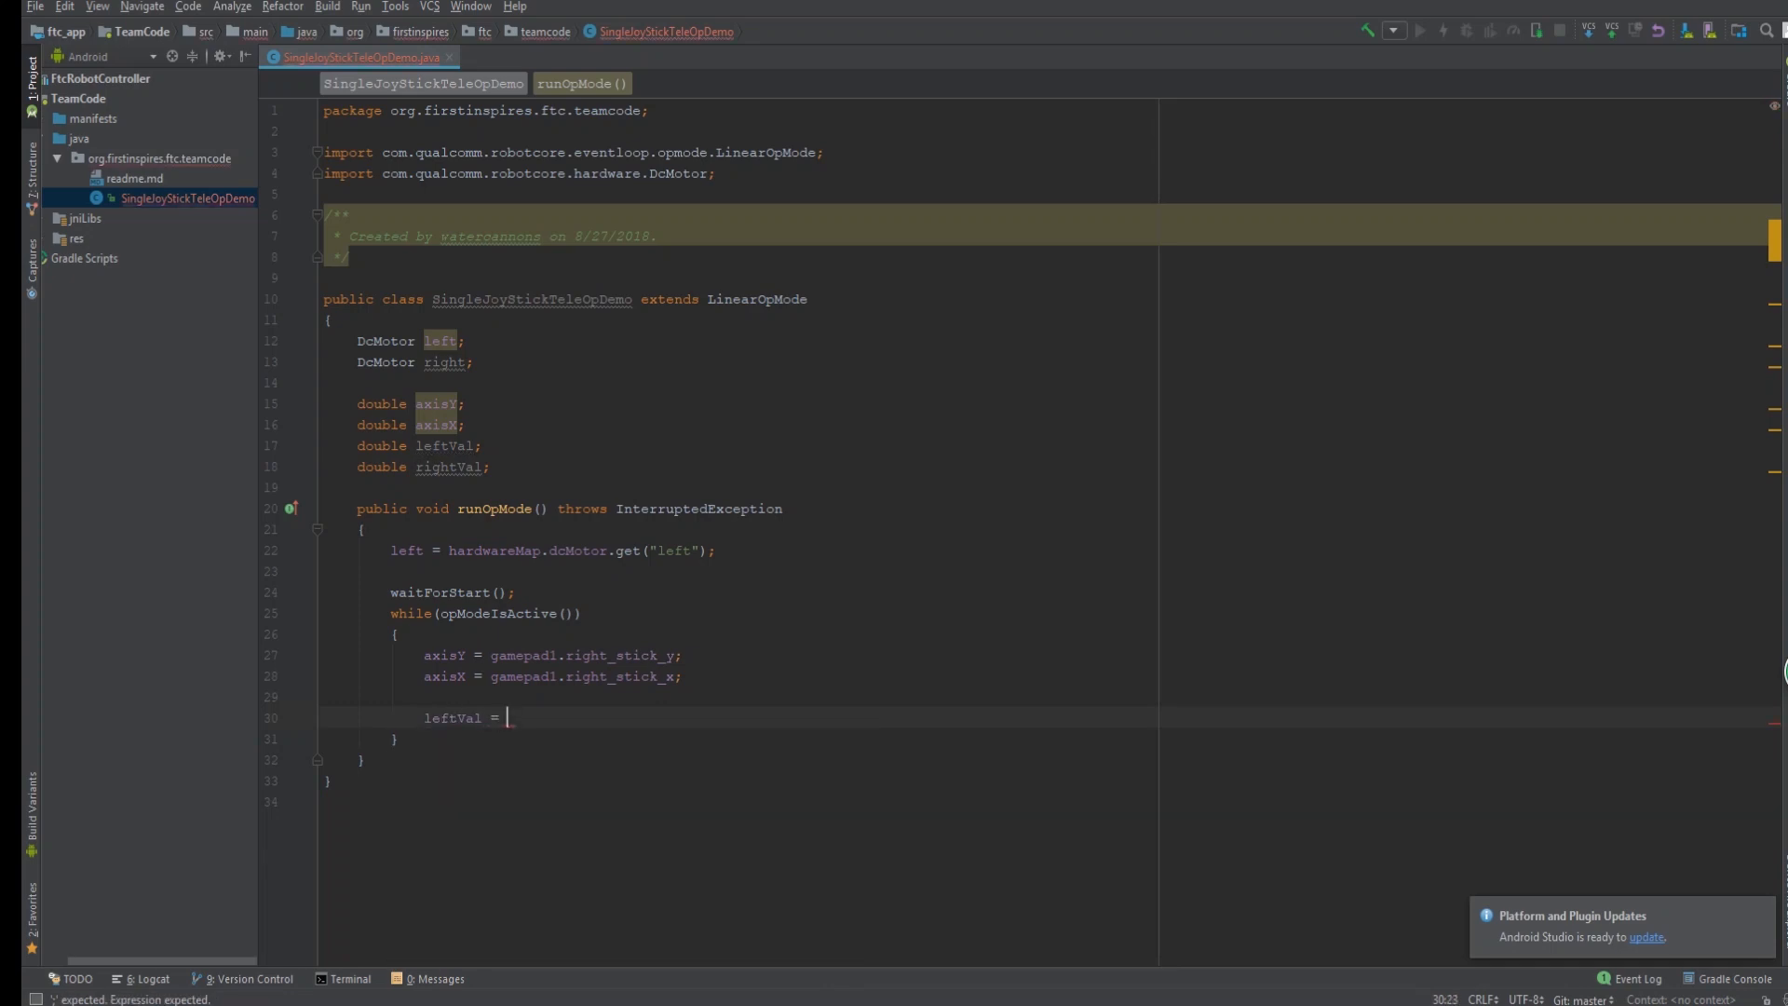
{"action": "type", "text": "axisY -"}
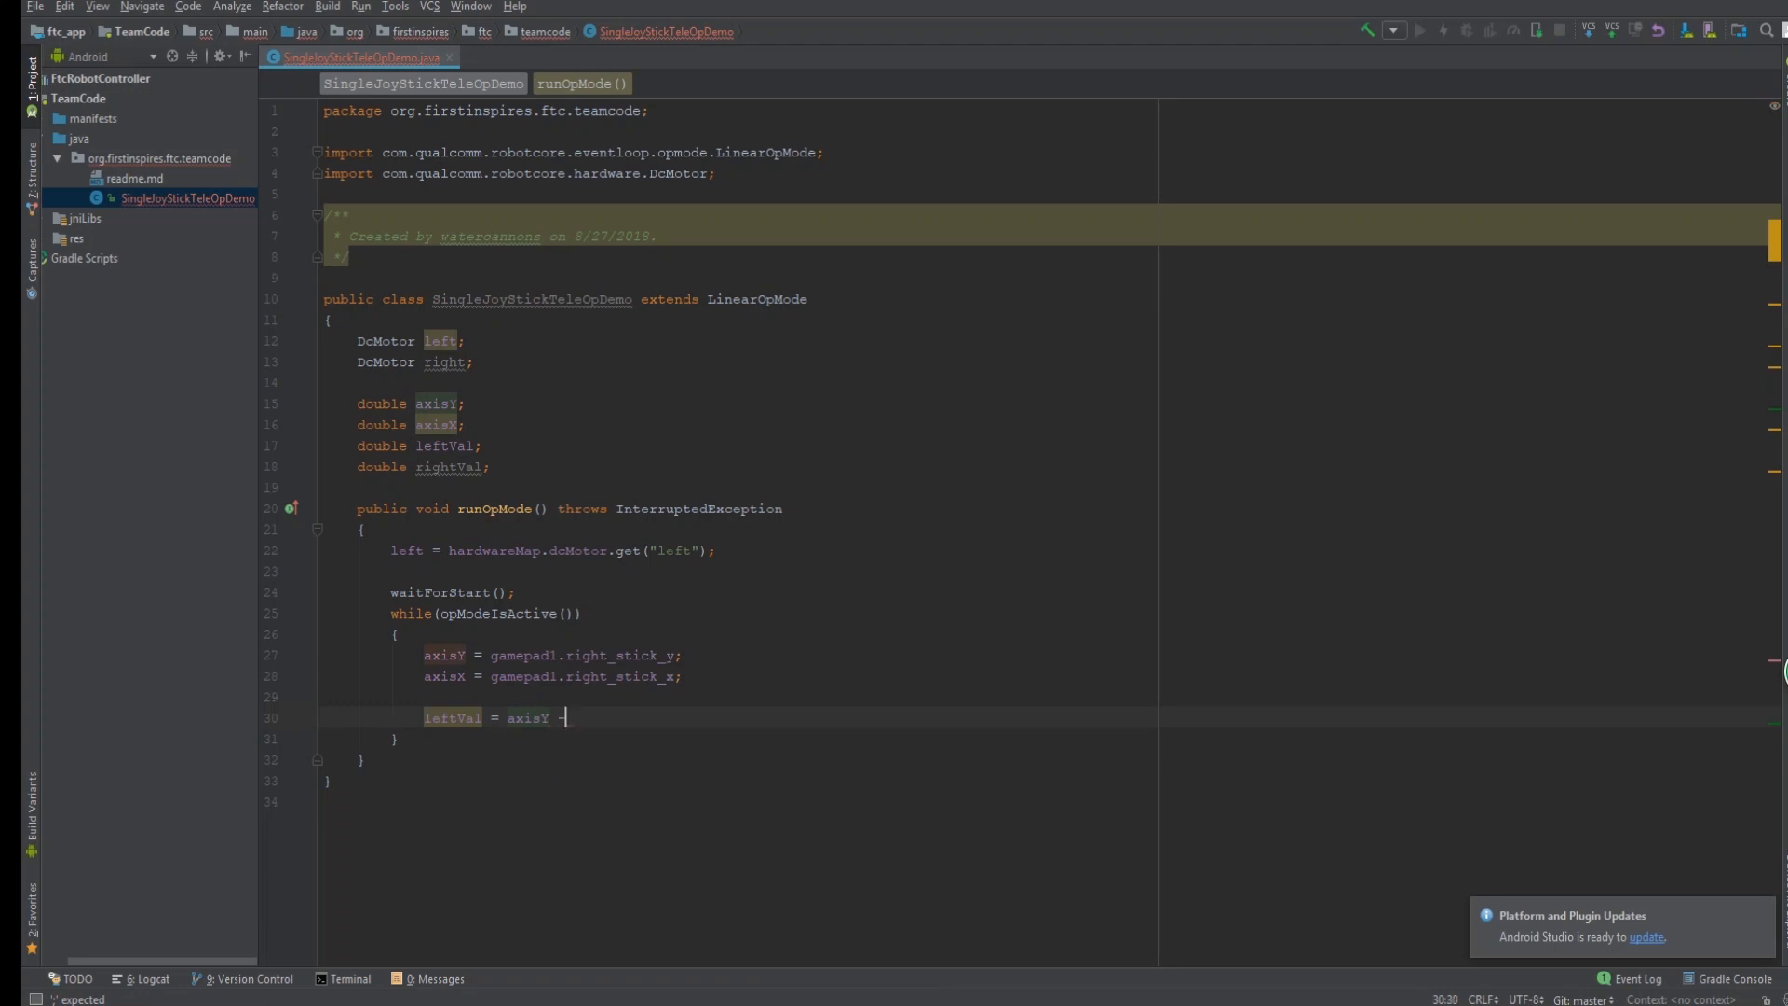
{"action": "type", "text": "axisX;"}
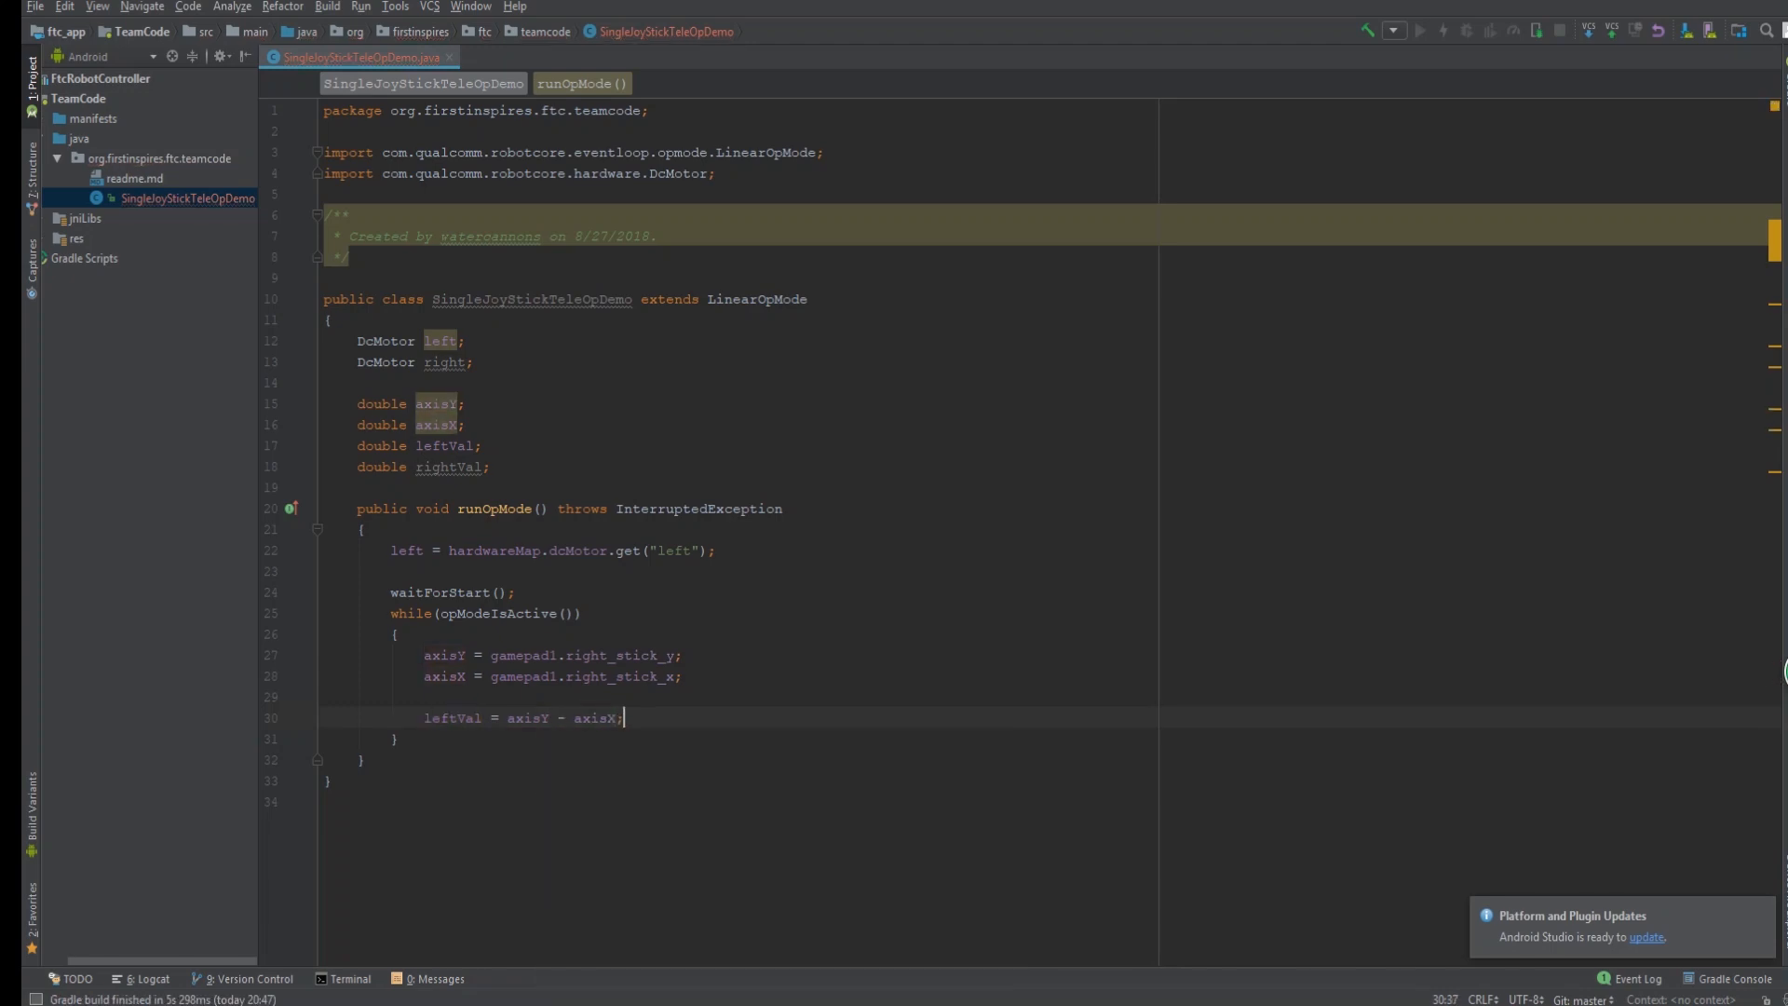
Compute rightVal = axisY + axisX and start the left.setPower(leftVal) call.
{"action": "type", "text": "righ"}
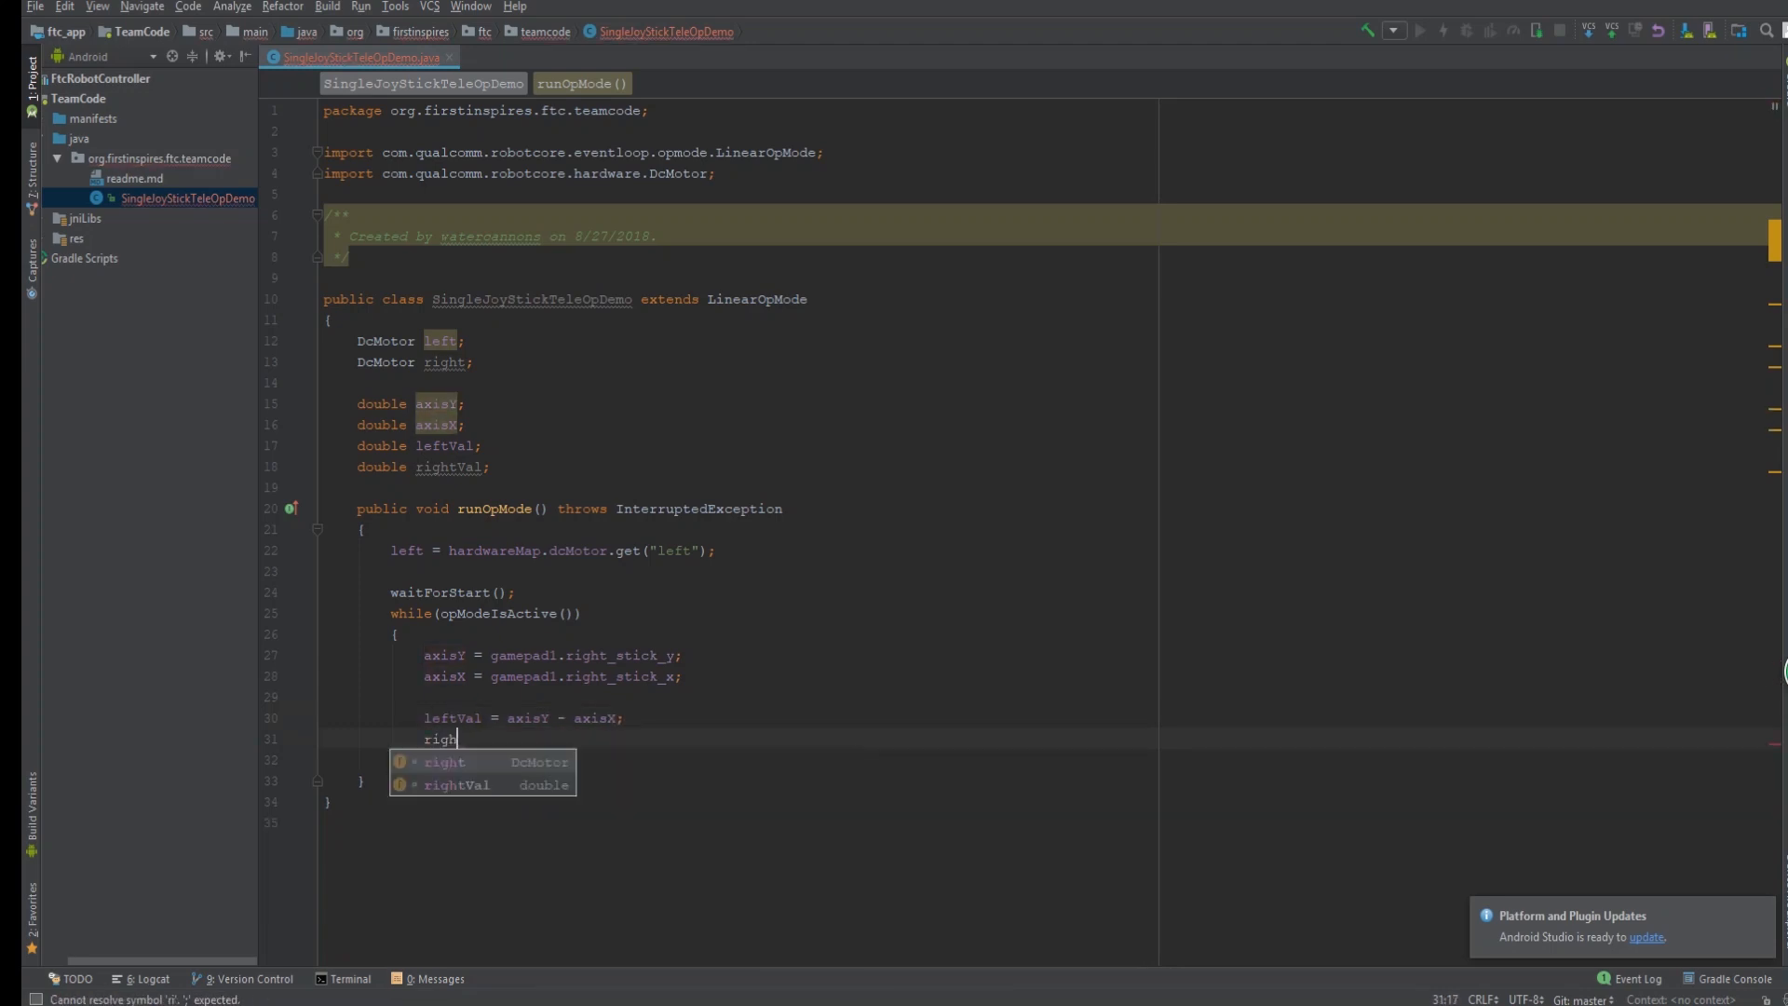
{"action": "type", "text": "tVal = axis"}
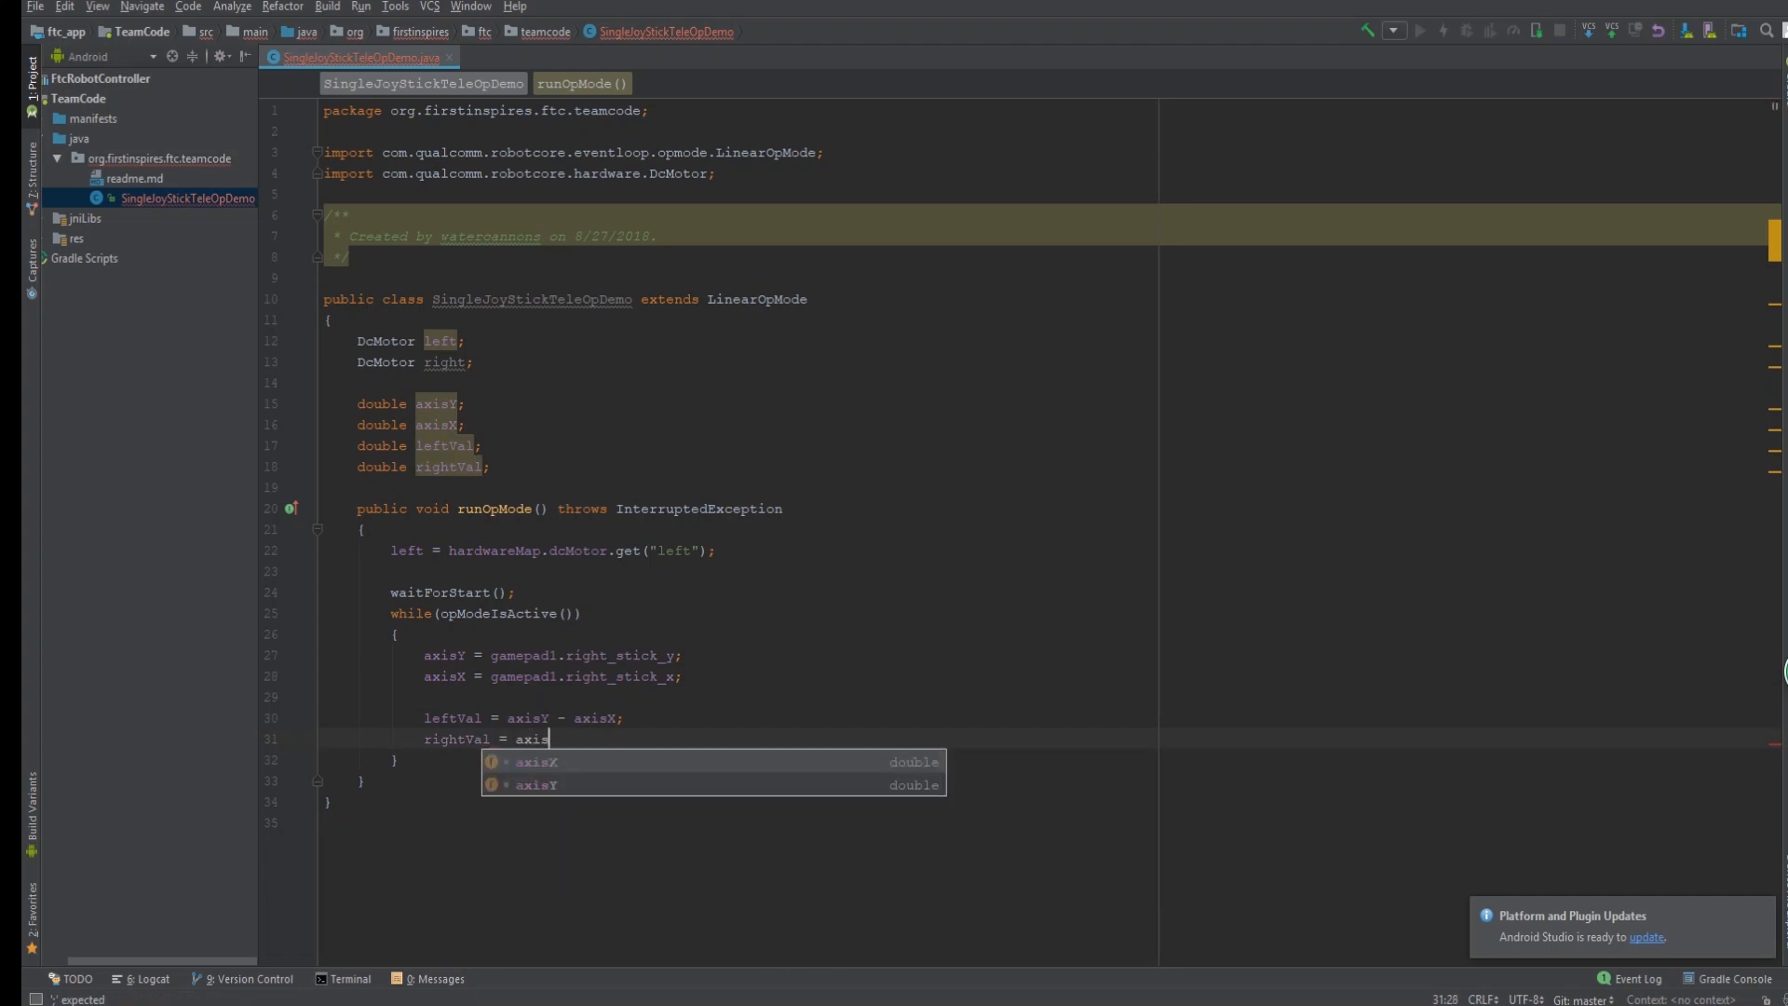
{"action": "type", "text": "Y +"}
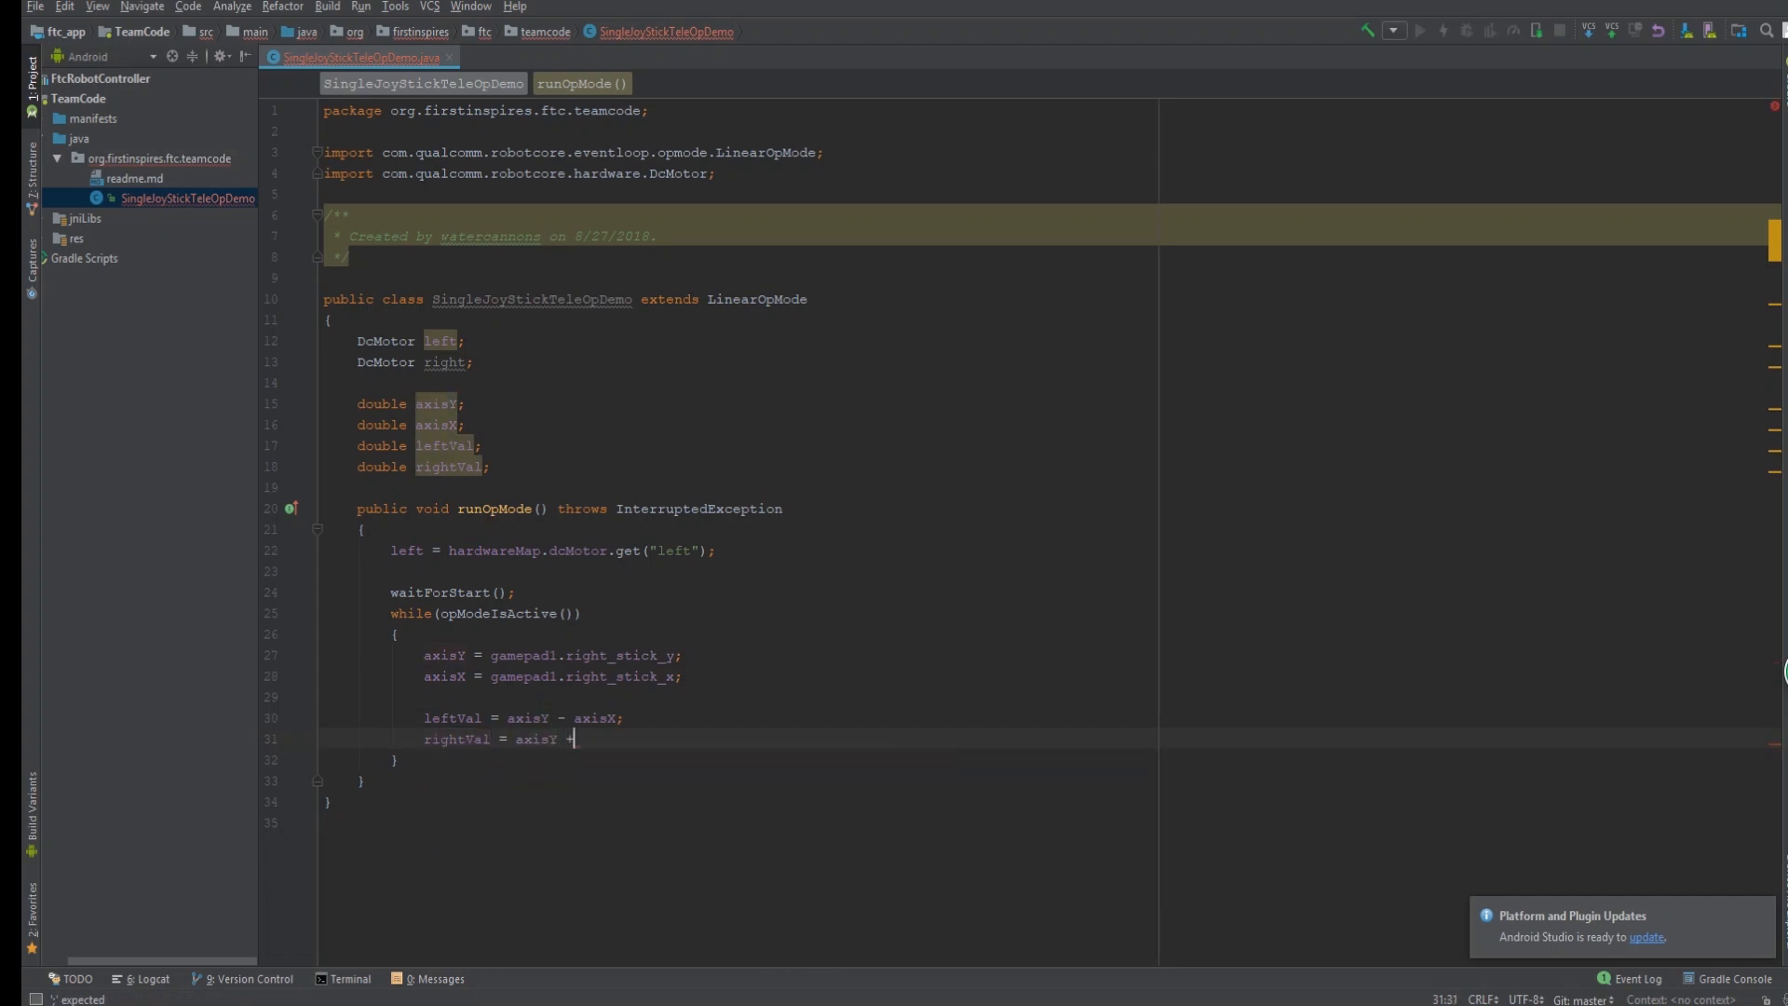
{"action": "type", "text": "left.setPower(leftVal);"}
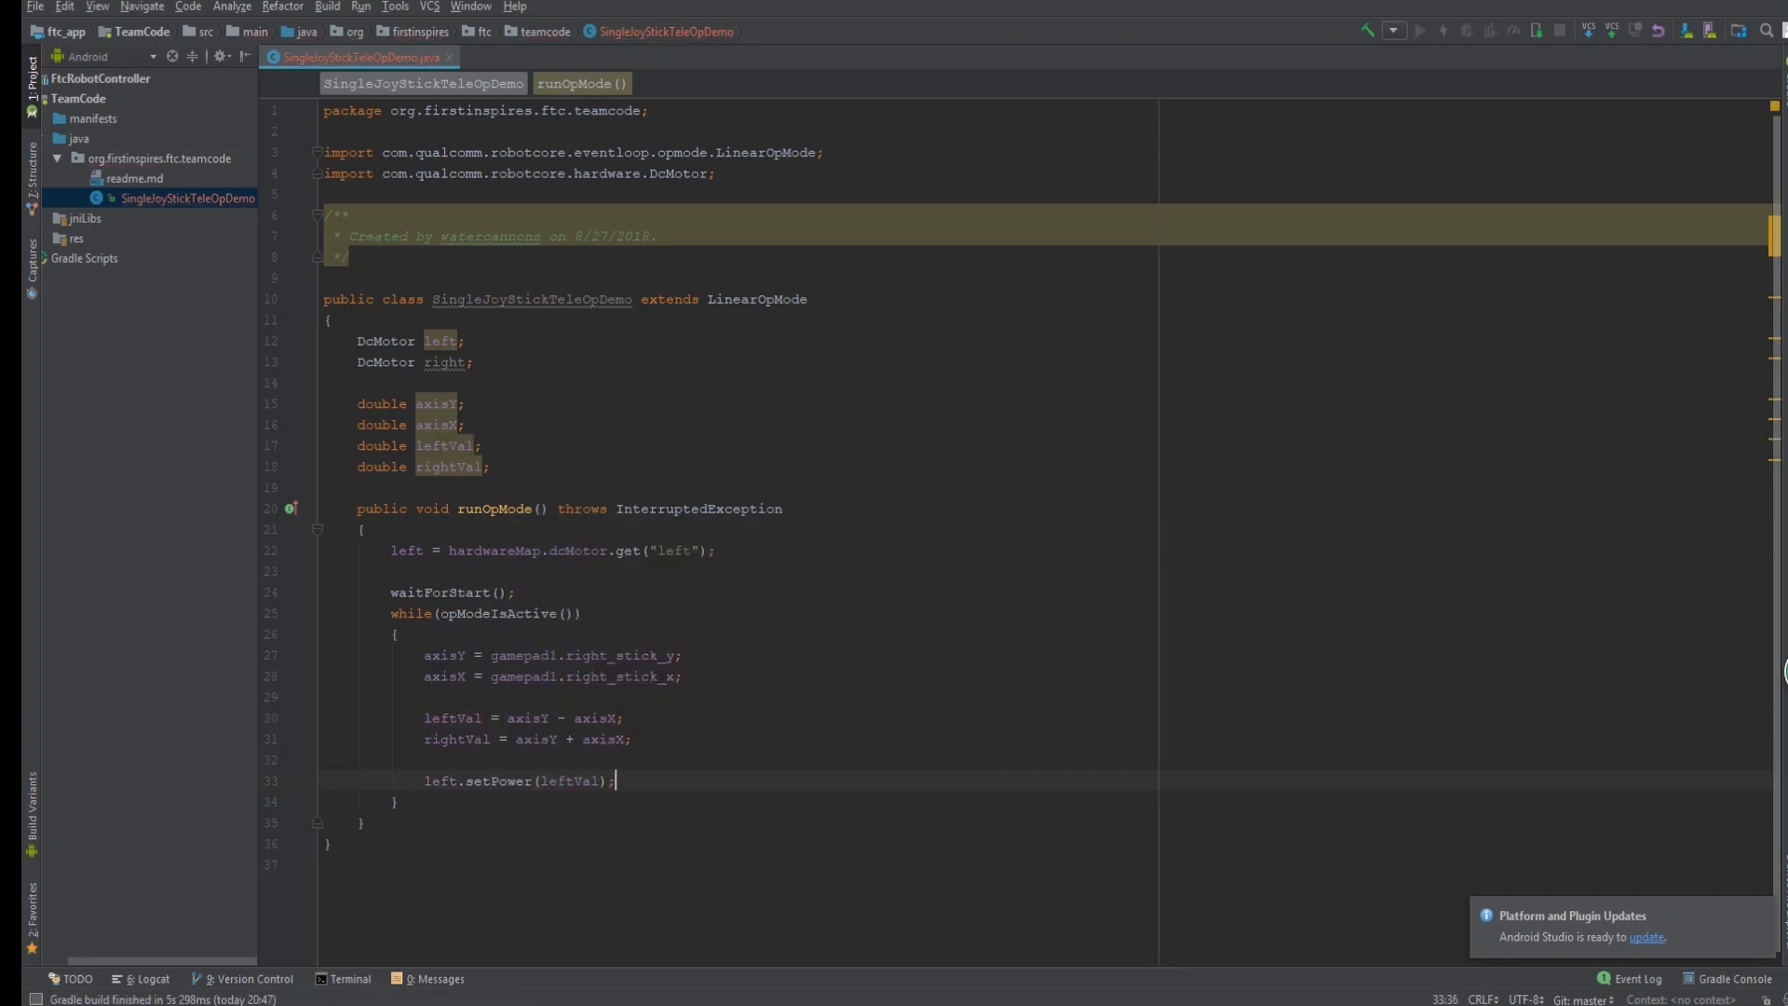
Begin the right.setPower call below left.setPower(leftVal).
{"action": "type", "text": "right.se"}
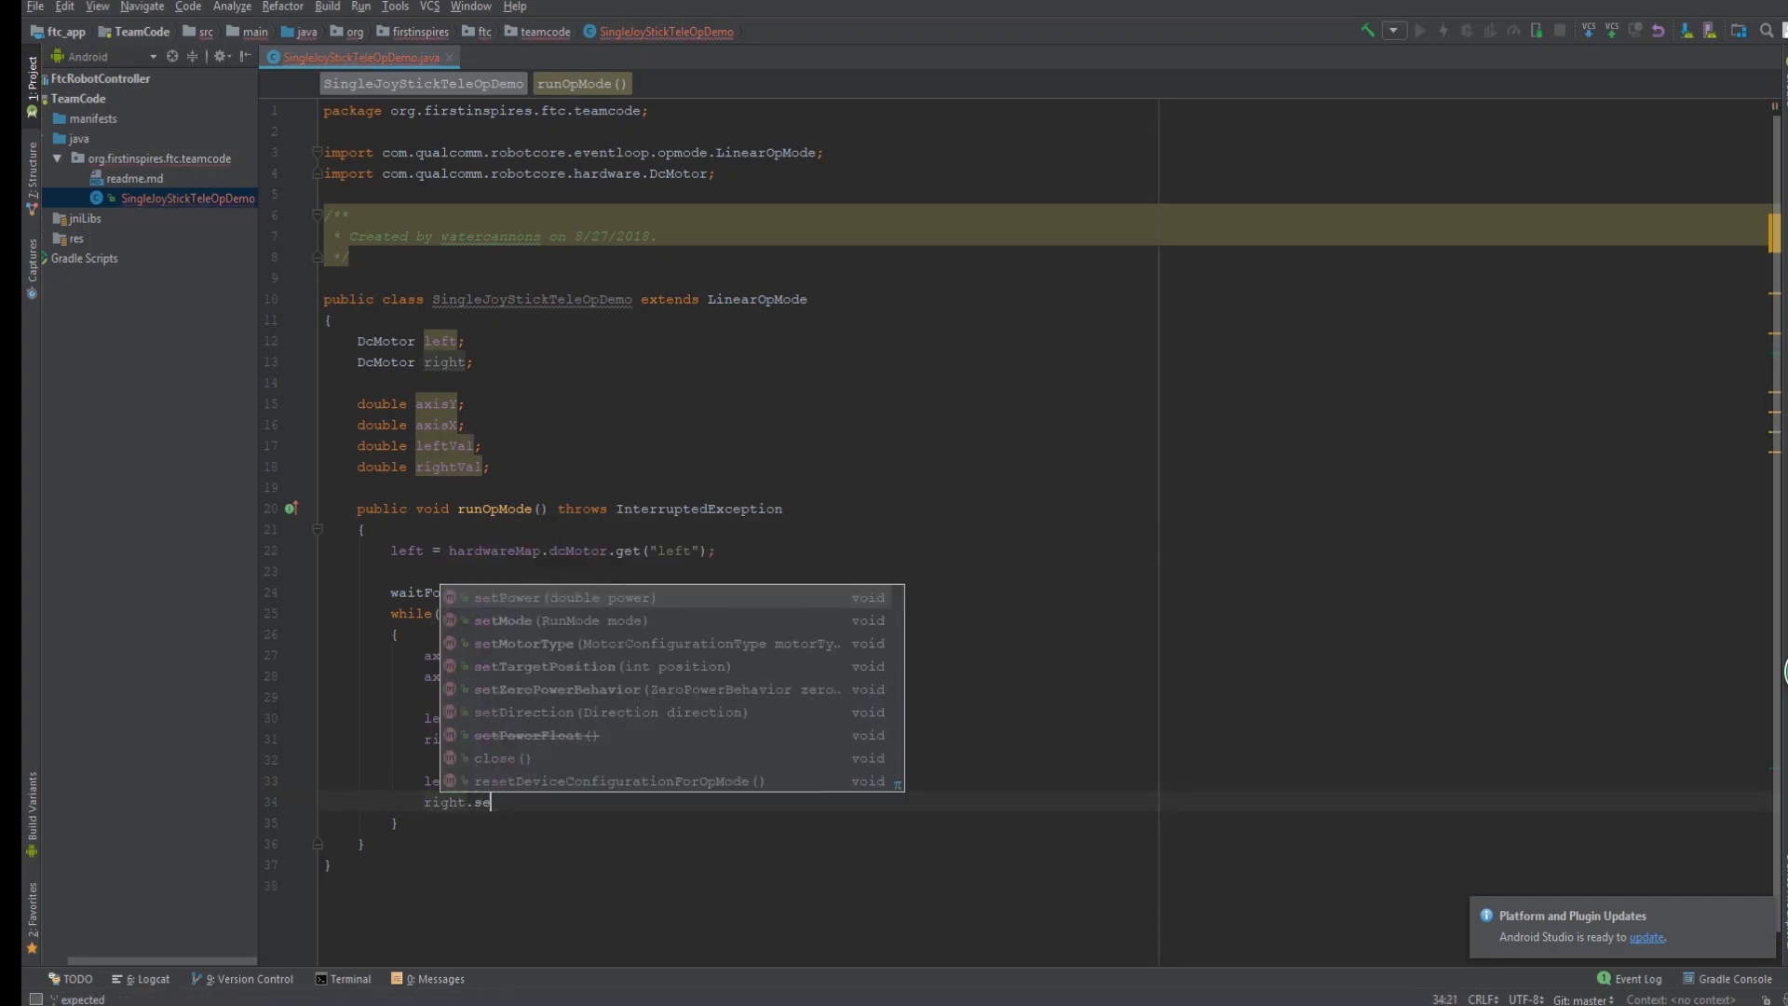